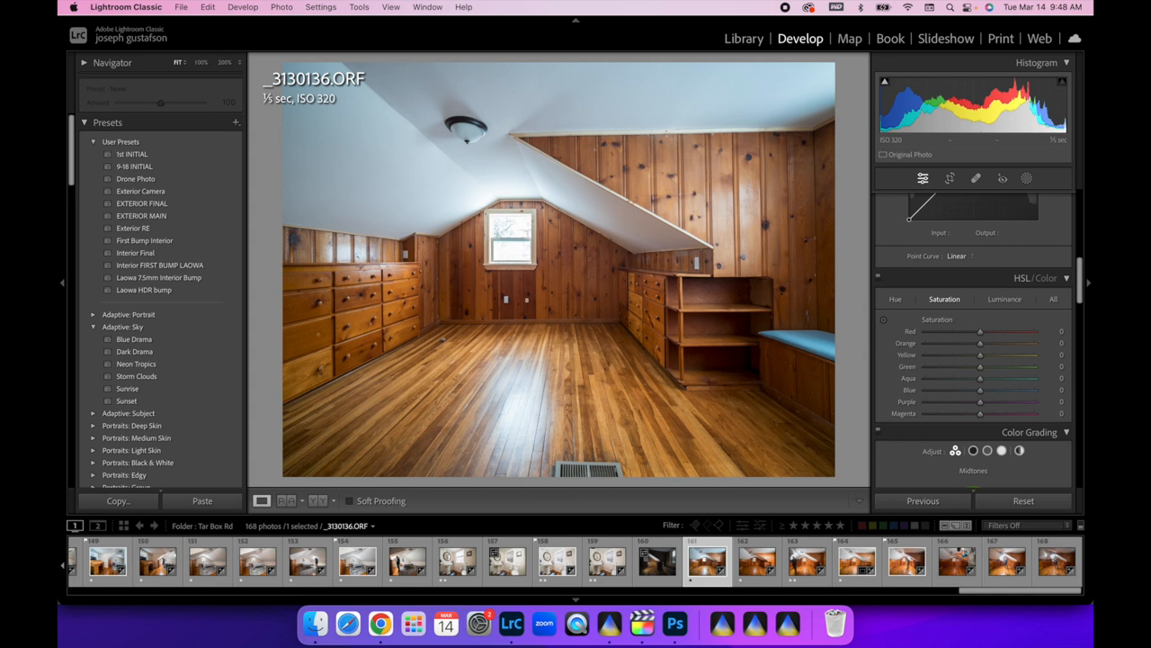
pyautogui.moveTo(602, 292)
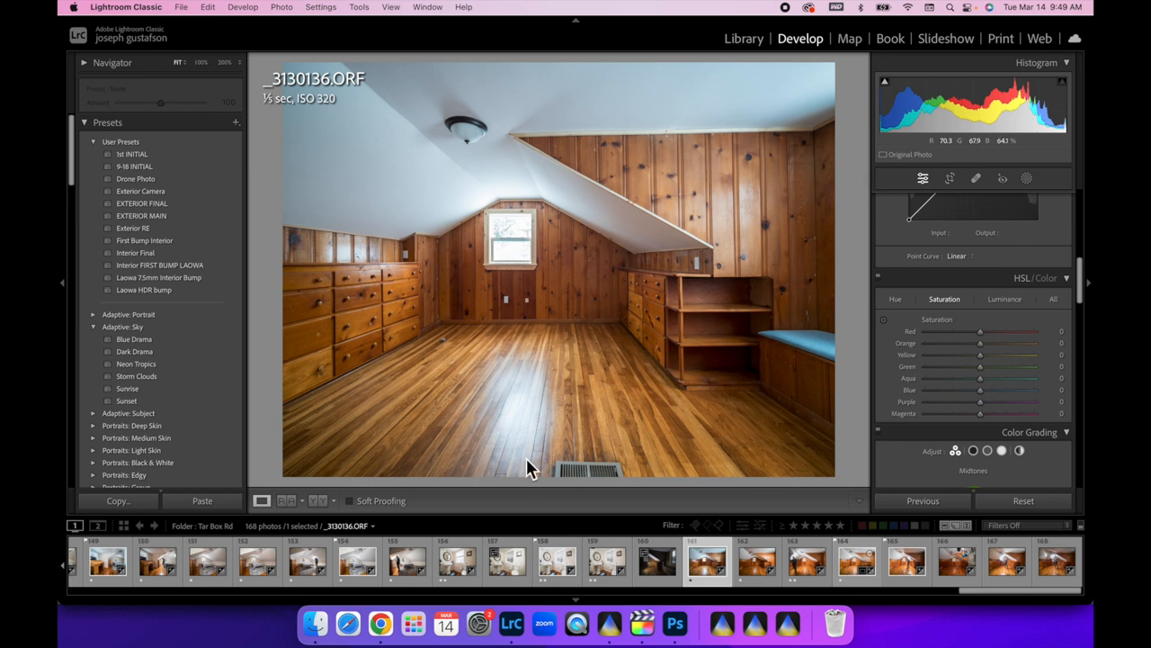
pyautogui.moveTo(909, 327)
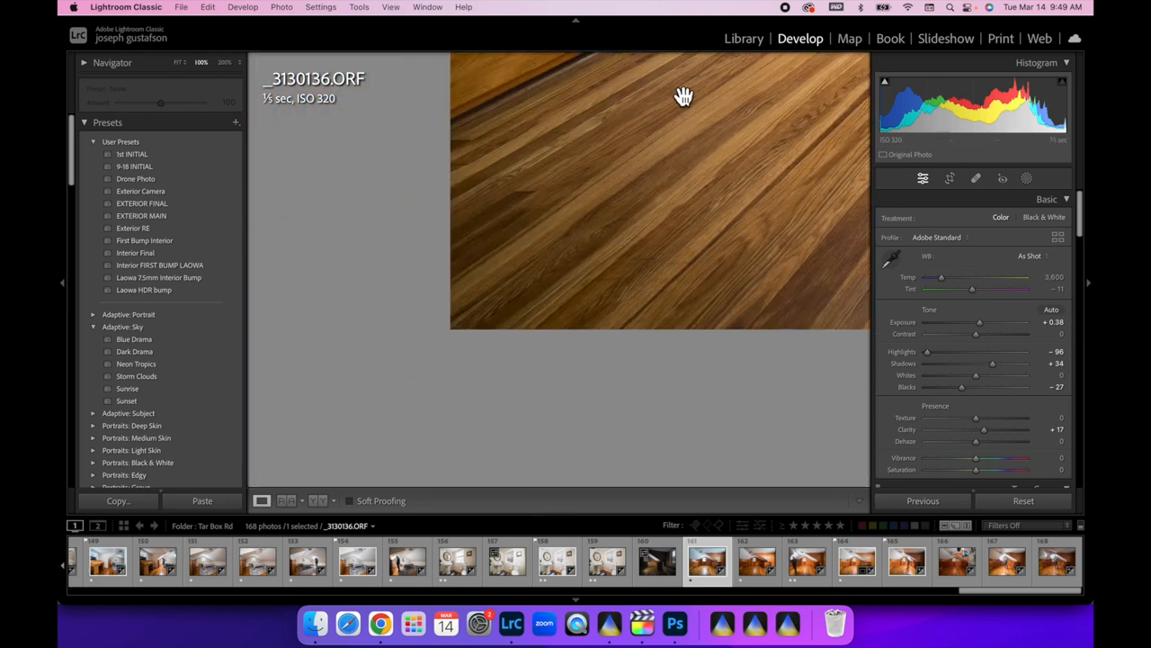
# Step: Step through the Filmstrip from _3130137.ORF toward the photographer exposure _3130138.ORF
pyautogui.moveTo(684, 97); pyautogui.dragTo(277, 483)
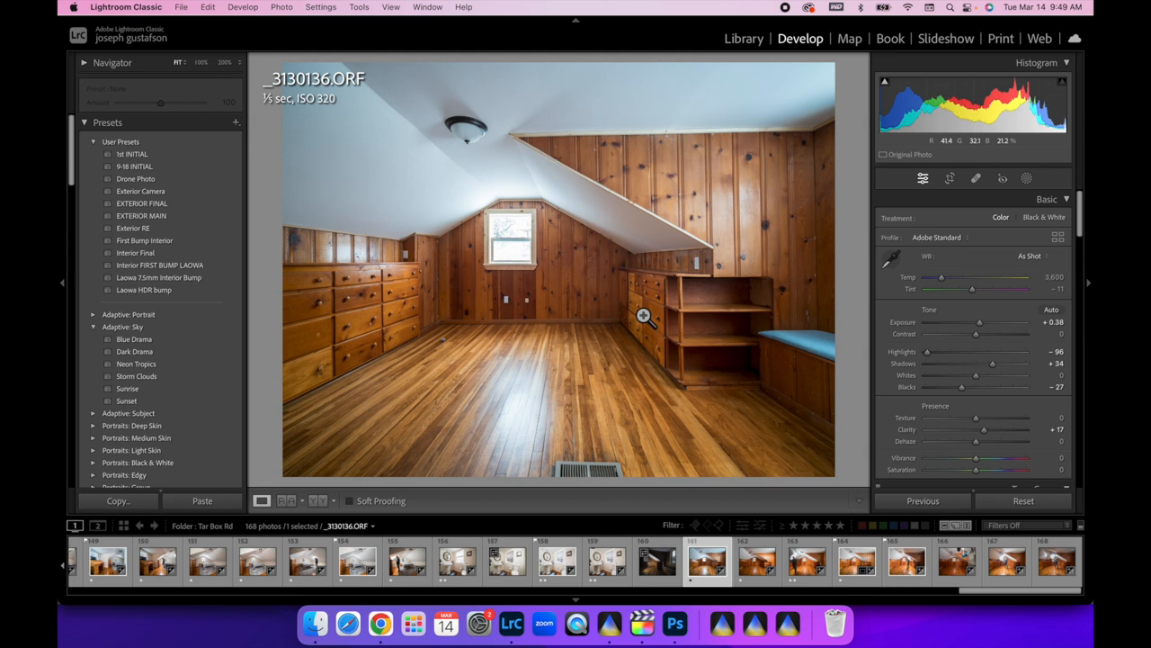
pyautogui.moveTo(634, 446)
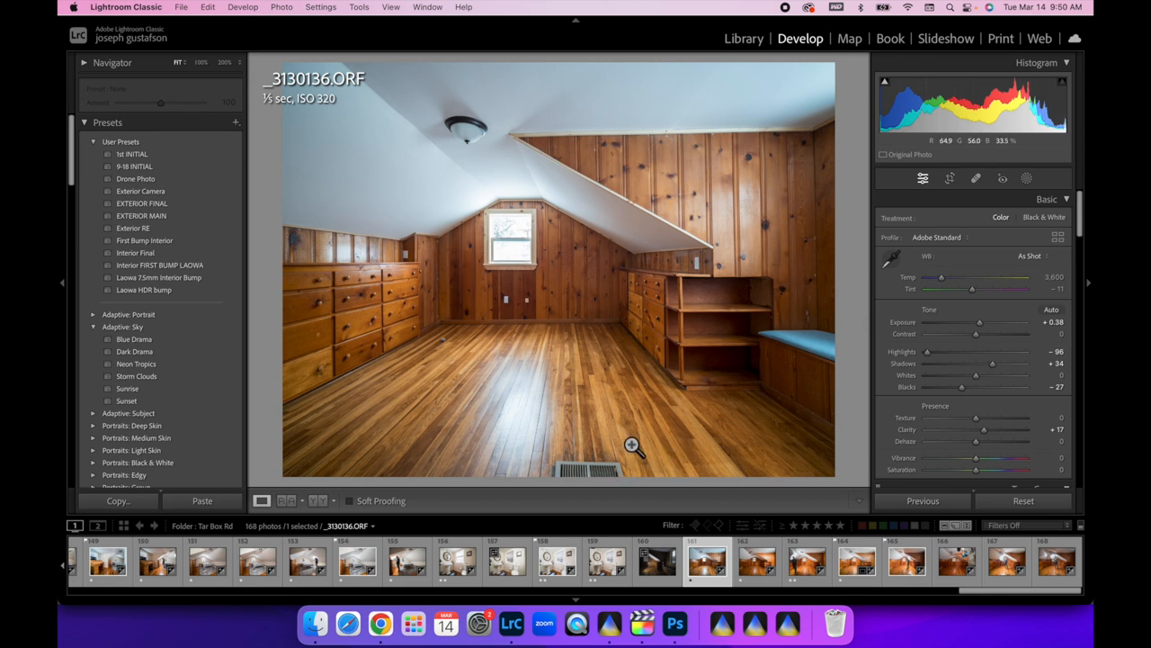
pyautogui.moveTo(673, 386)
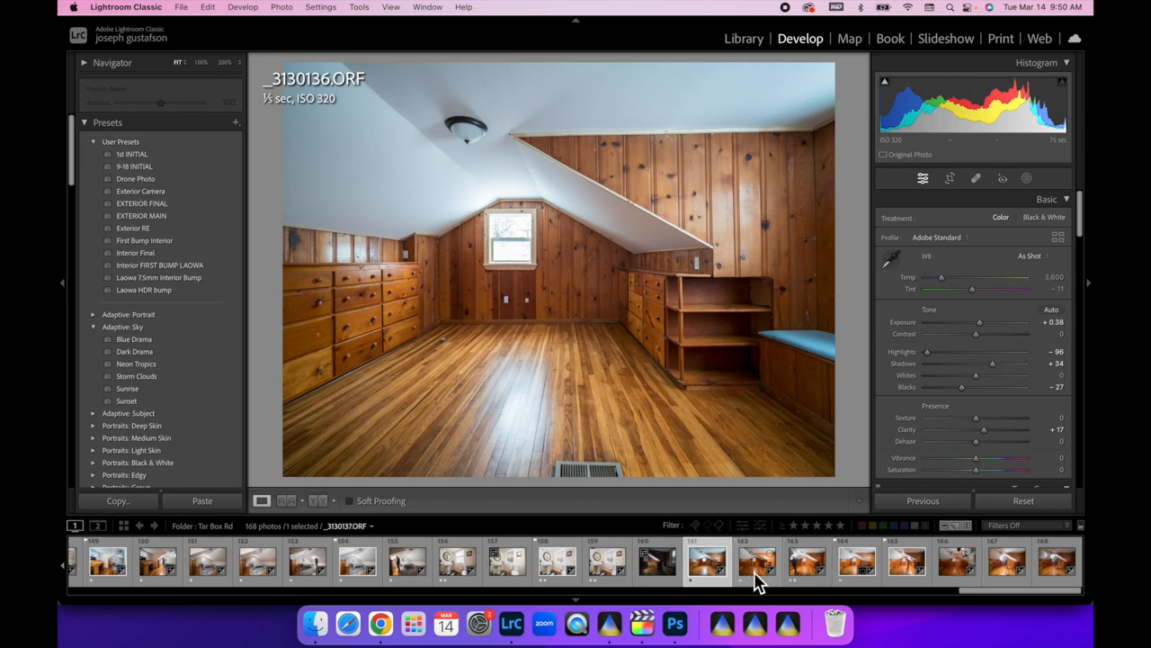
pyautogui.moveTo(705, 410)
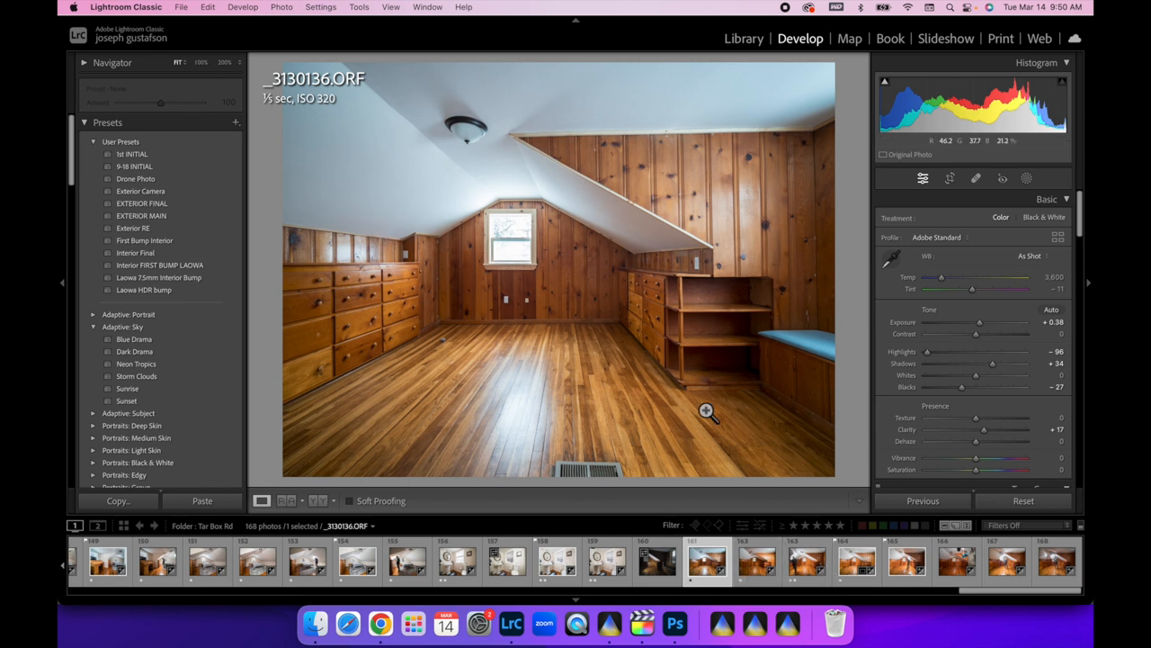
pyautogui.click(756, 561)
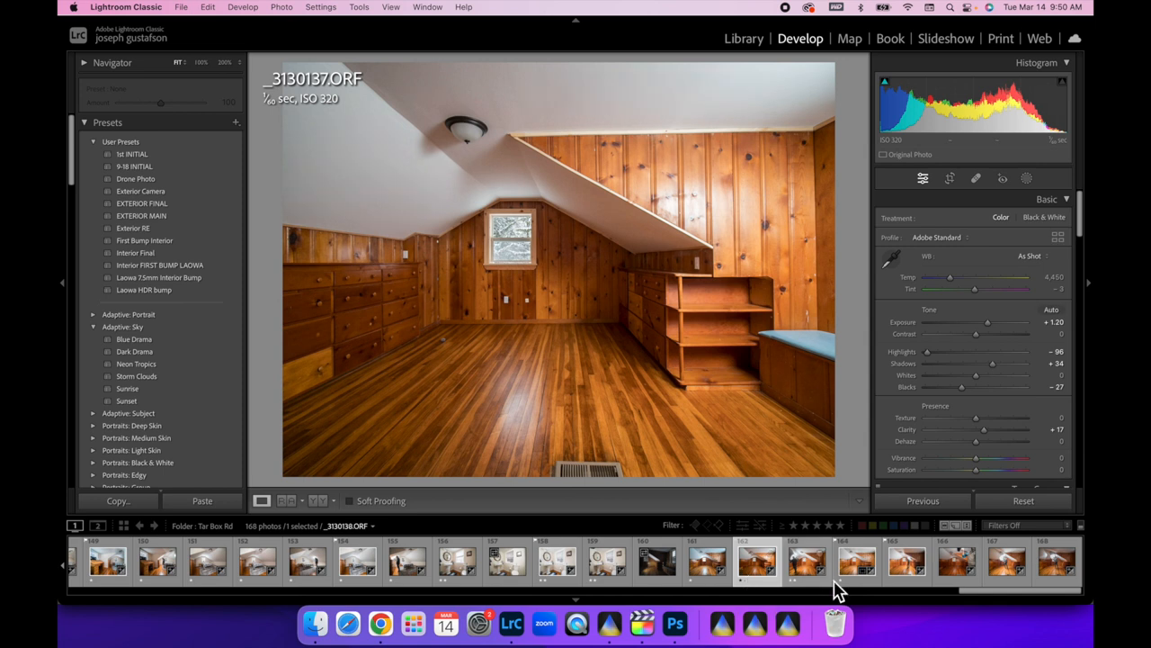
pyautogui.click(806, 562)
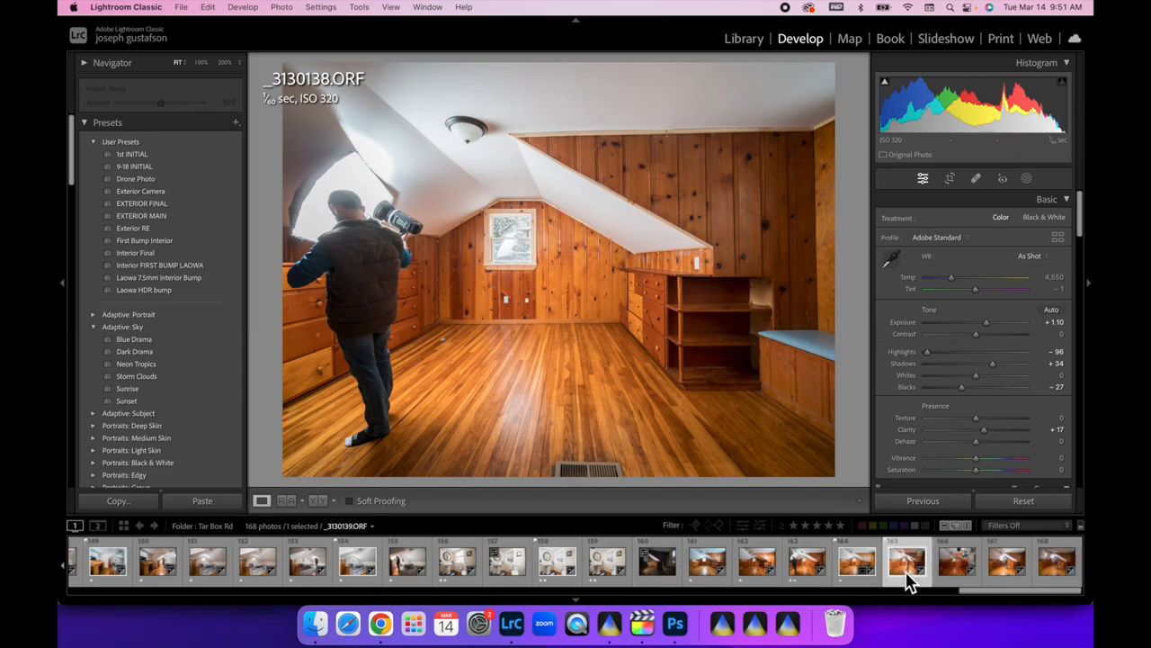
# Step: View the exposure with the photographer mid-room and zoom in near the window
pyautogui.click(907, 561)
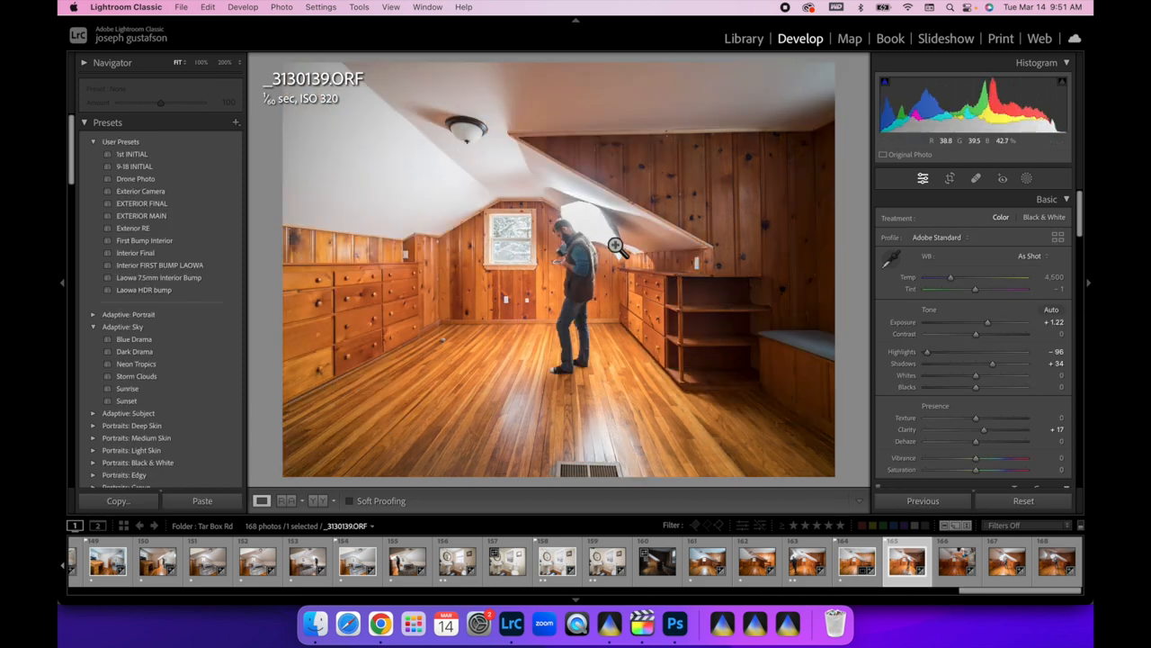
pyautogui.click(616, 247)
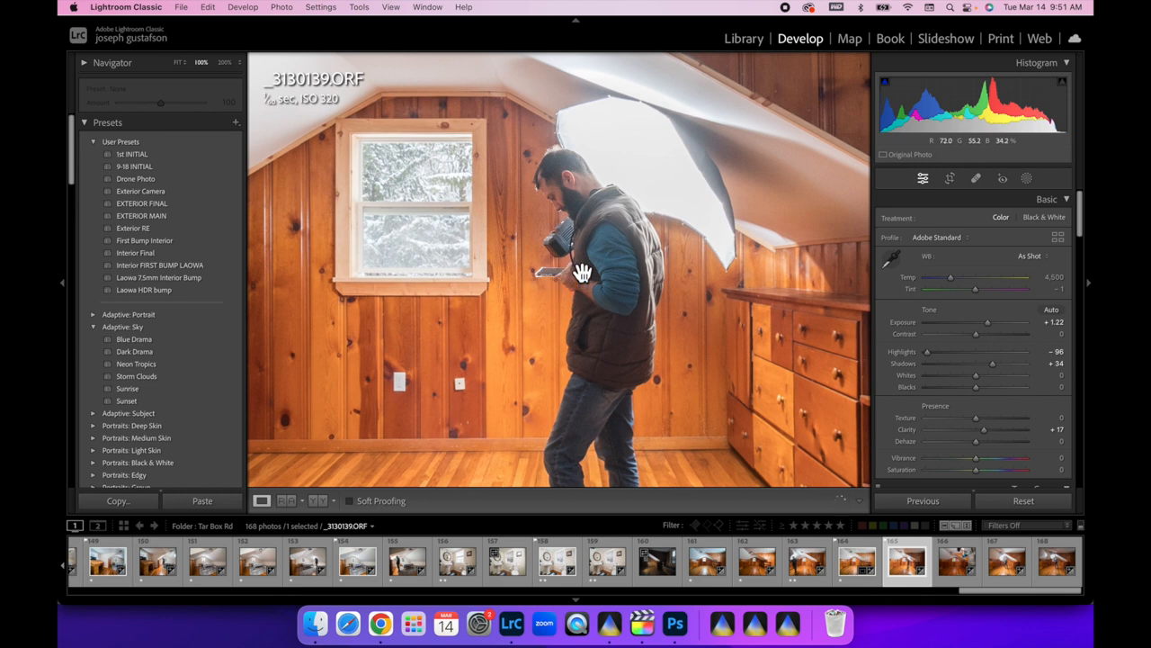
pyautogui.moveTo(616, 295)
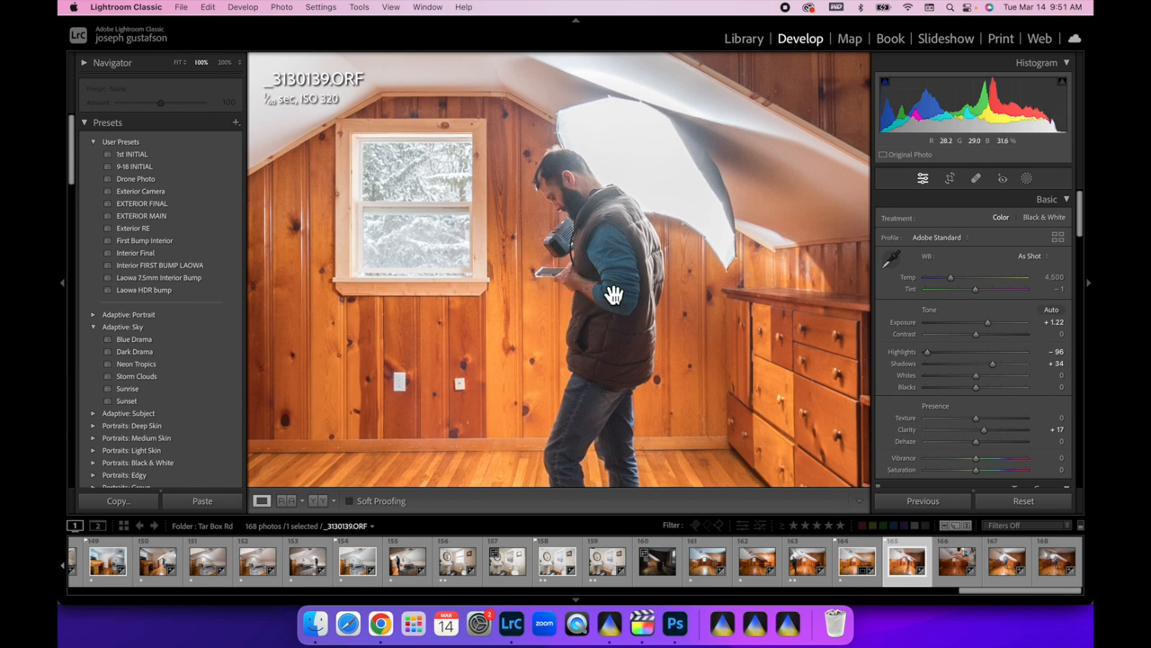
pyautogui.moveTo(586, 279)
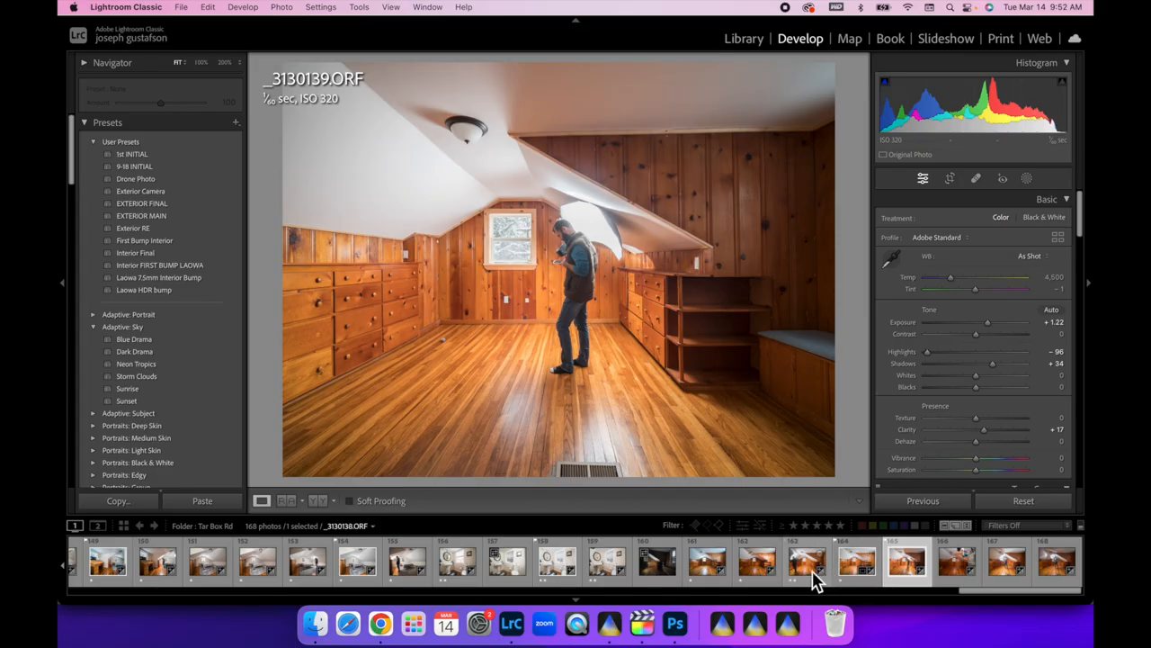
# Step: Select all four attic exposures _3130136–_3130139 and send them to Photoshop as layers
pyautogui.click(806, 561)
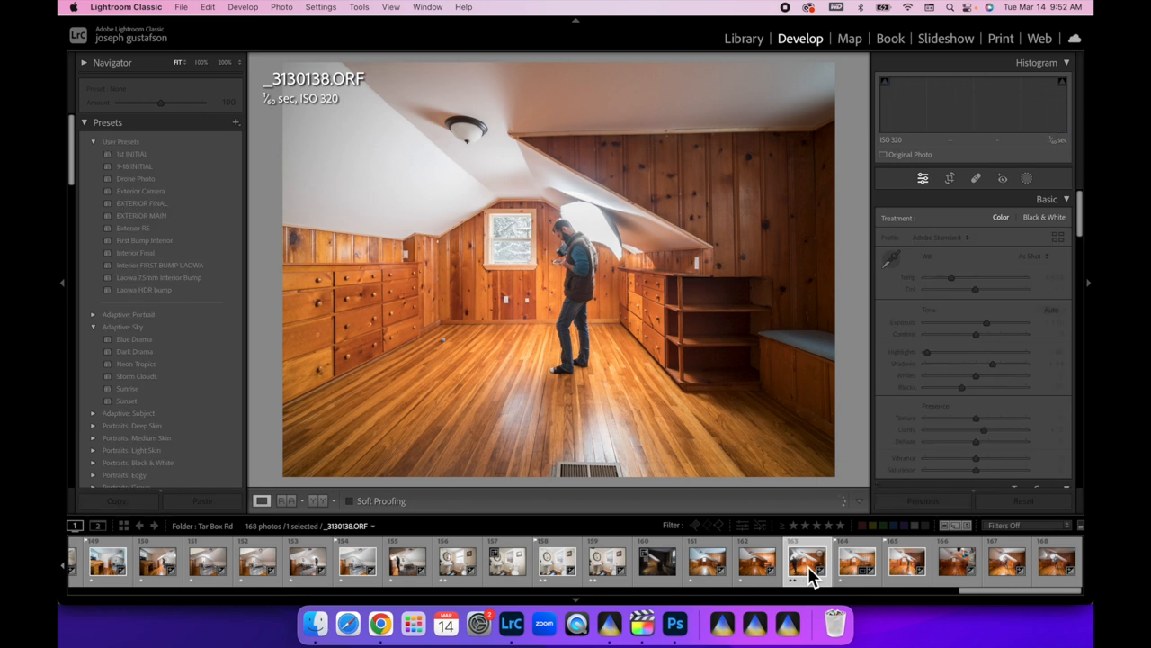
pyautogui.click(907, 562)
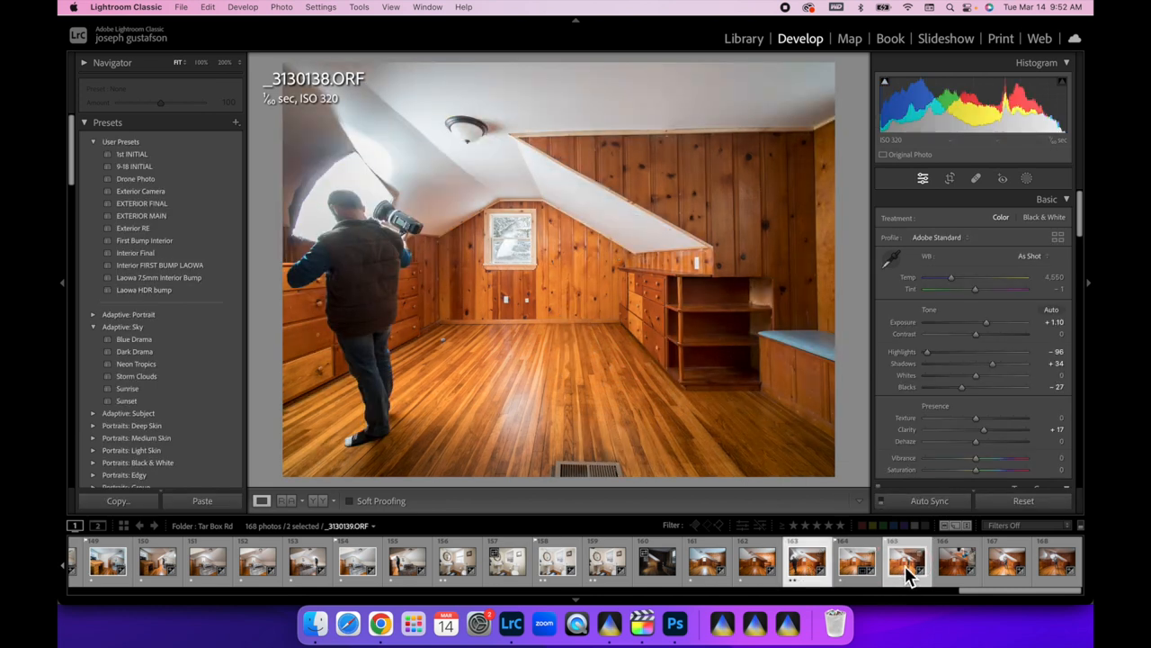
pyautogui.click(705, 561)
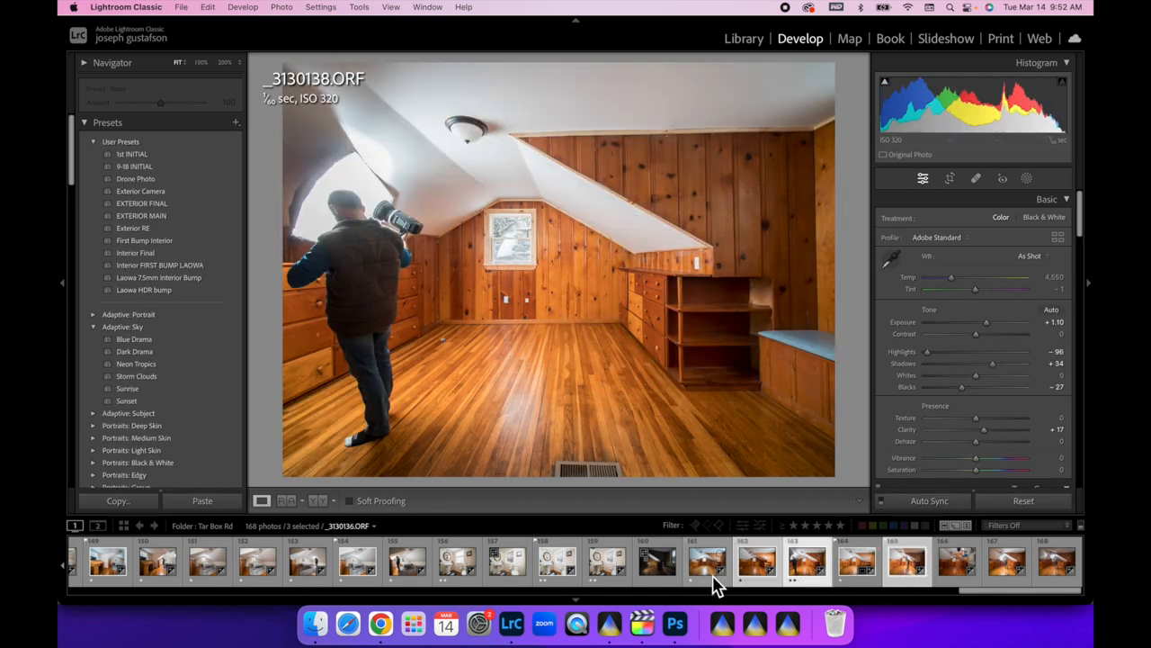
pyautogui.rightClick(705, 561)
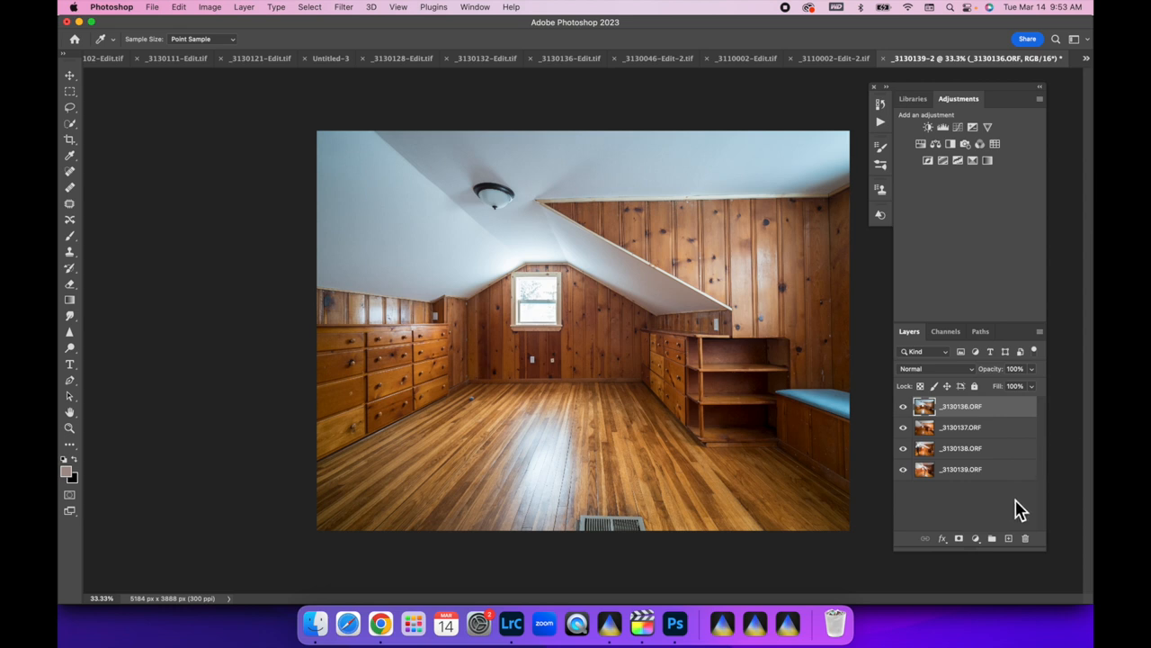
pyautogui.moveTo(993, 477)
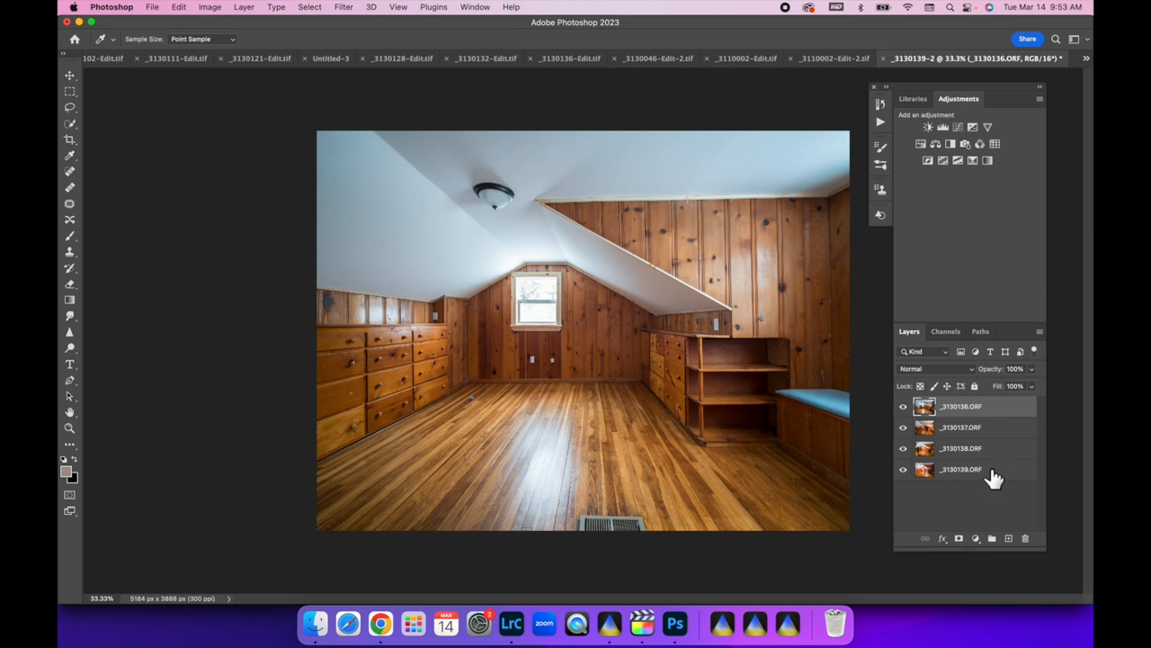
pyautogui.moveTo(1000, 475)
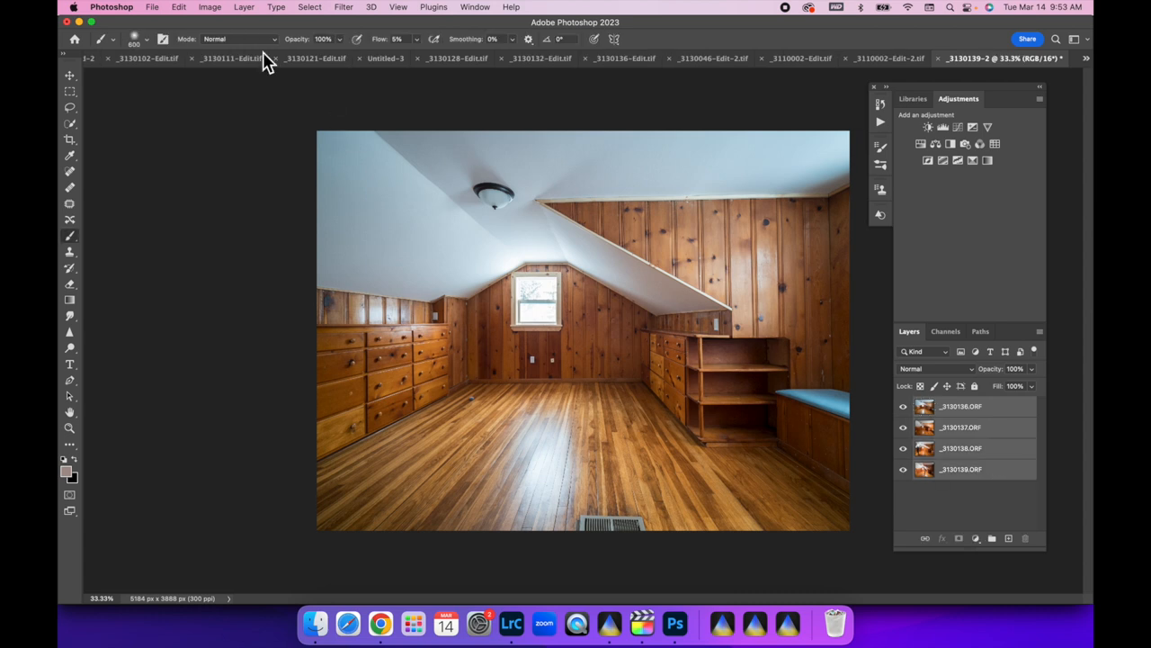
# Step: Run Auto-Align Layers with Auto projection on the four stacked exposure layers
pyautogui.click(180, 7)
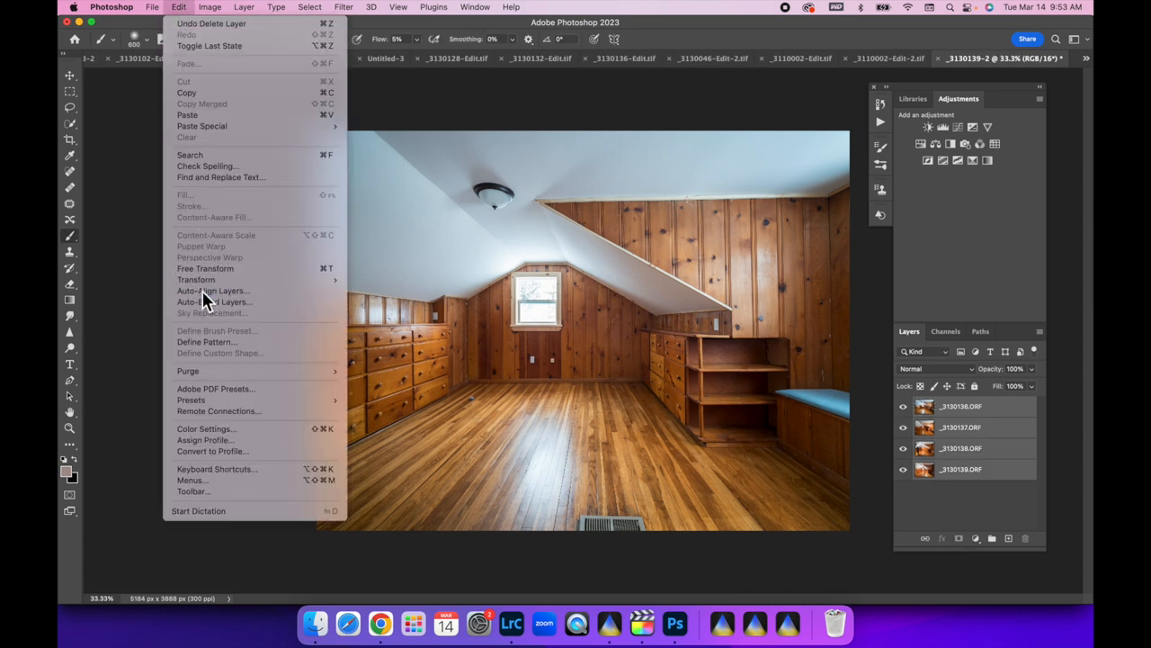
pyautogui.click(212, 291)
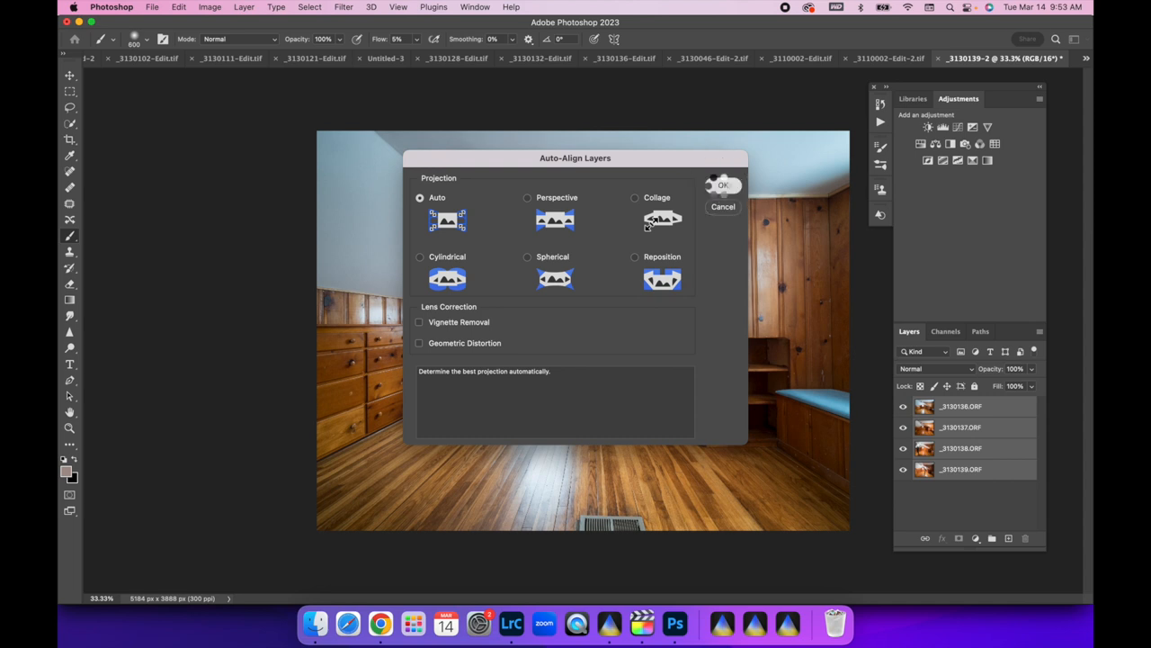
pyautogui.click(723, 185)
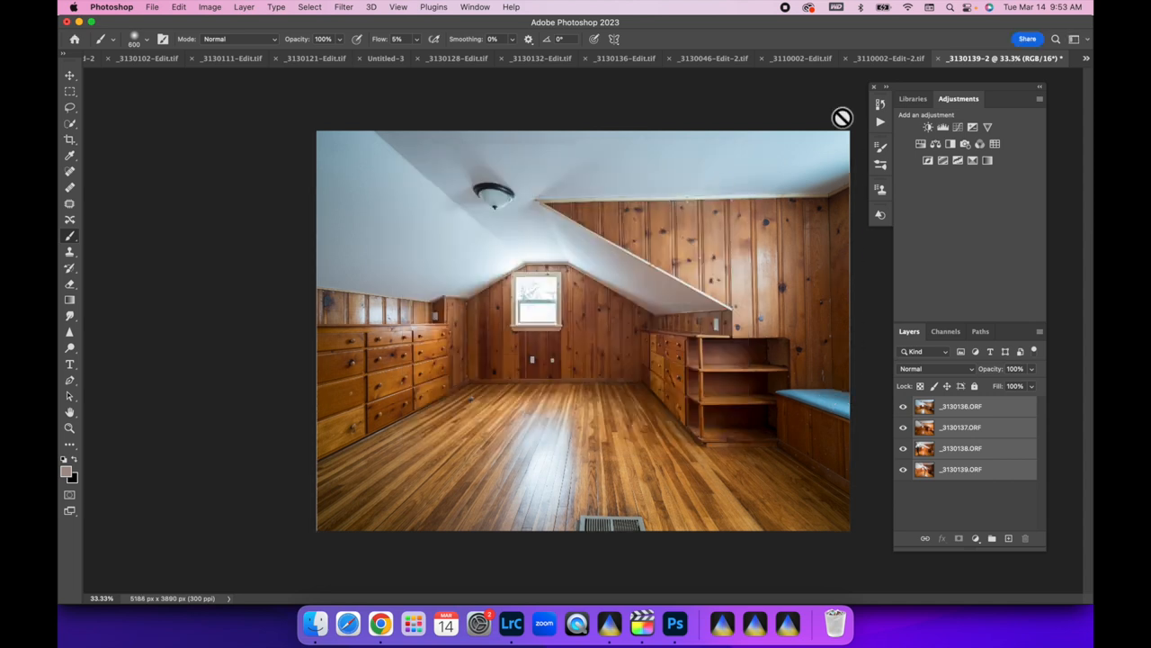
pyautogui.moveTo(728, 437)
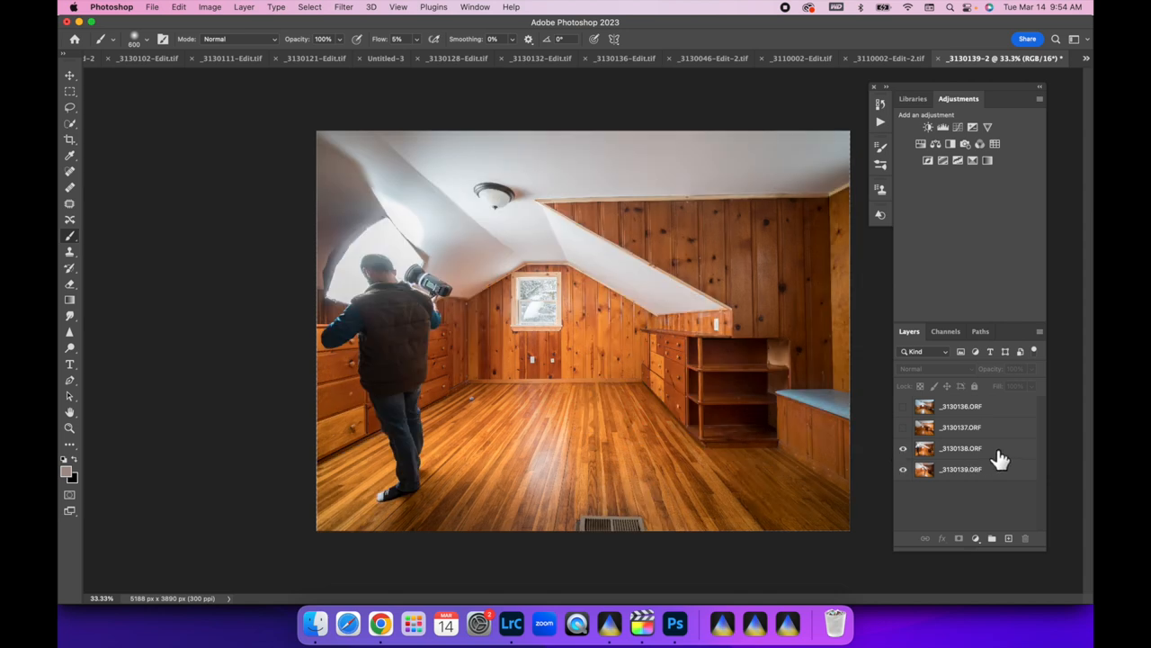
# Step: Mask the _3130138.ORF photographer layer to hide the photographer from the blend
pyautogui.click(961, 448)
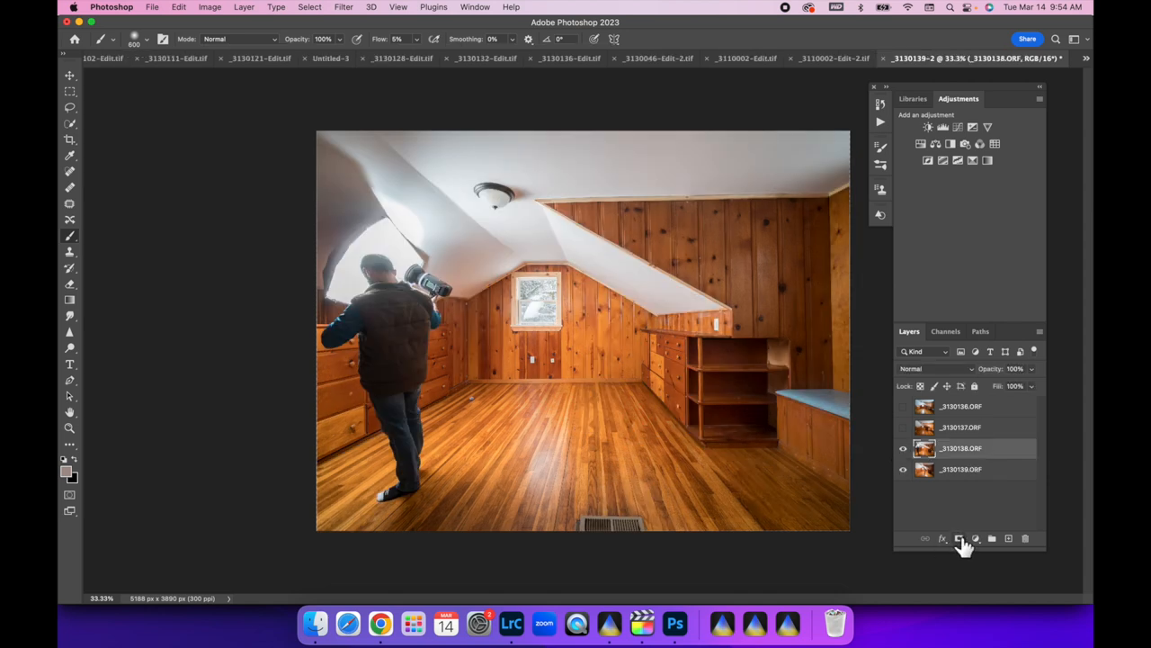
pyautogui.click(957, 538)
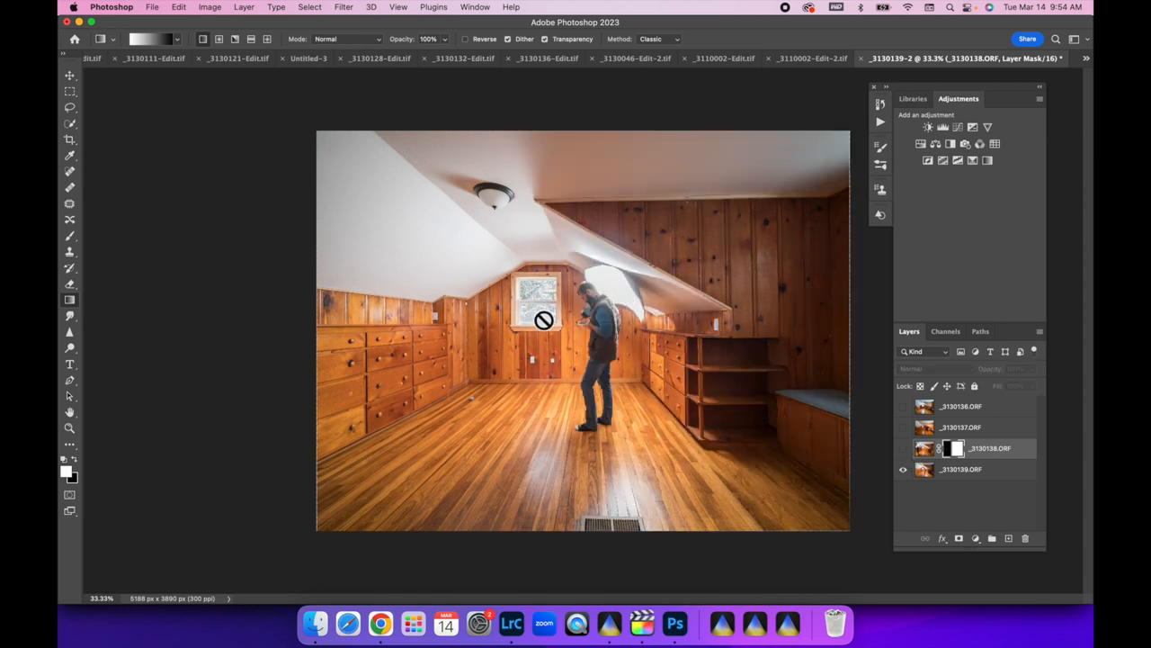
pyautogui.click(903, 448)
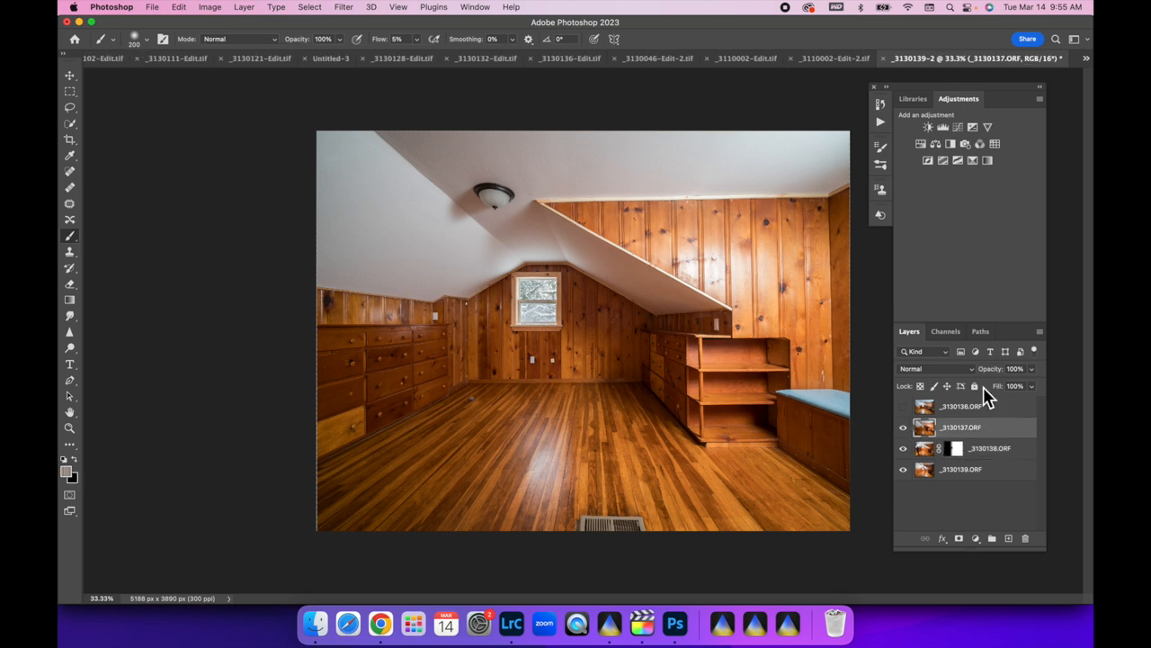
# Step: Set the _3130137 exposure layer to Lighten blend mode and select the top layer
pyautogui.click(935, 369)
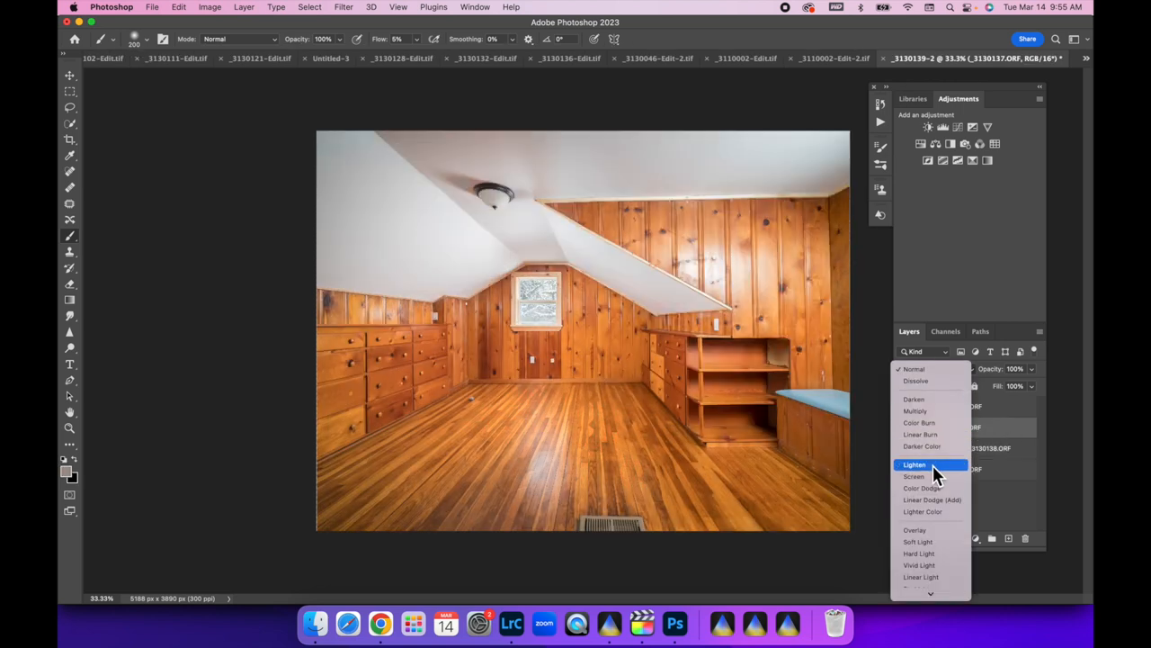
pyautogui.click(914, 464)
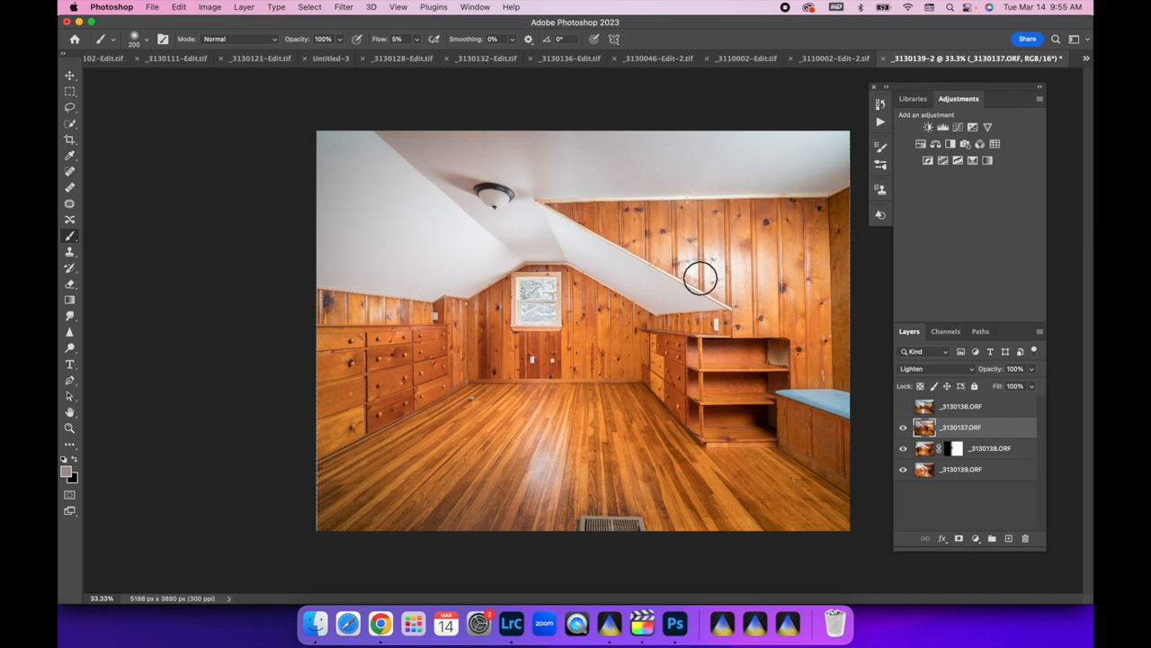
pyautogui.click(903, 407)
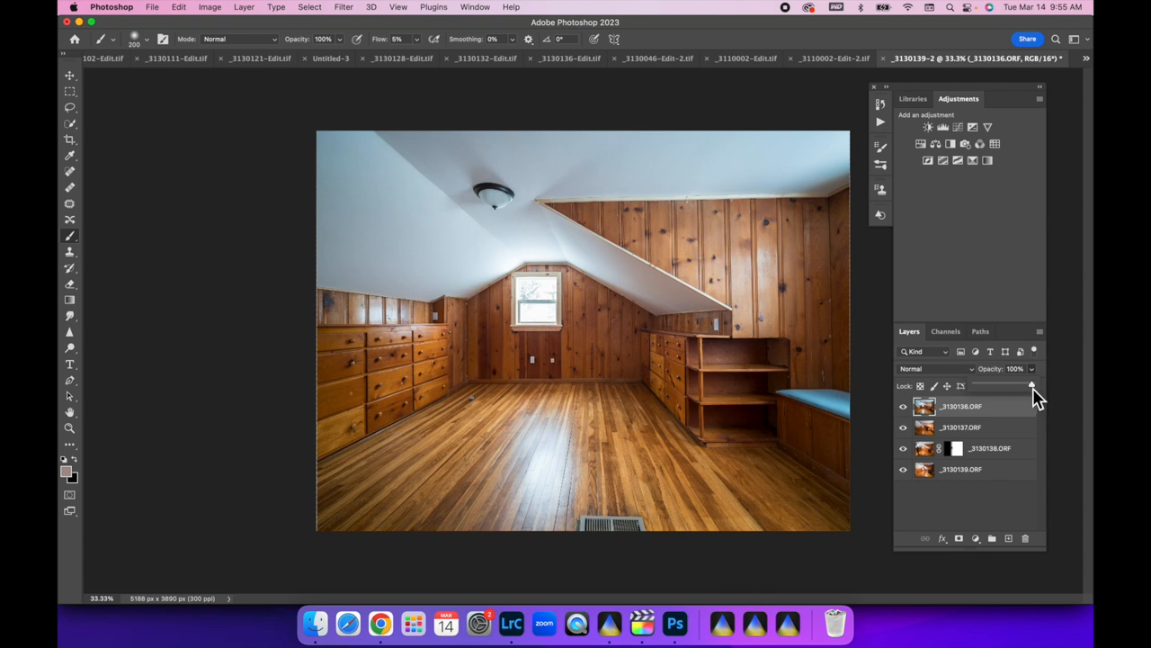
# Step: Lower the top _3130136 layer to 48% opacity and add a blank layer mask
pyautogui.moveTo(1033, 385); pyautogui.dragTo(1000, 385)
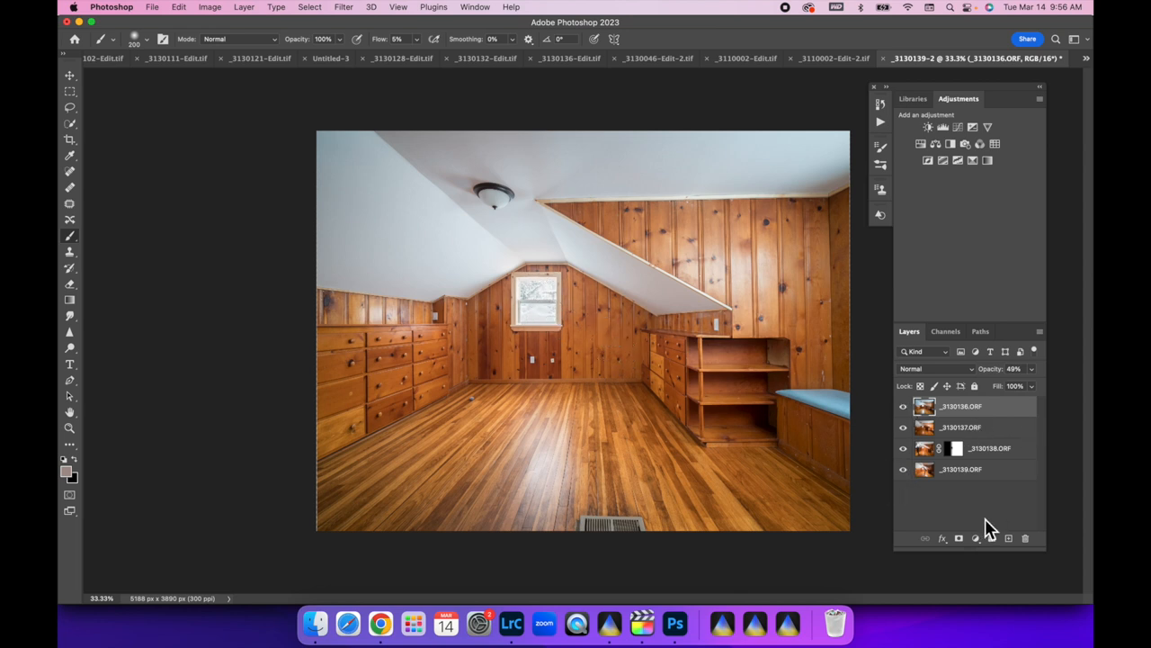
pyautogui.click(957, 538)
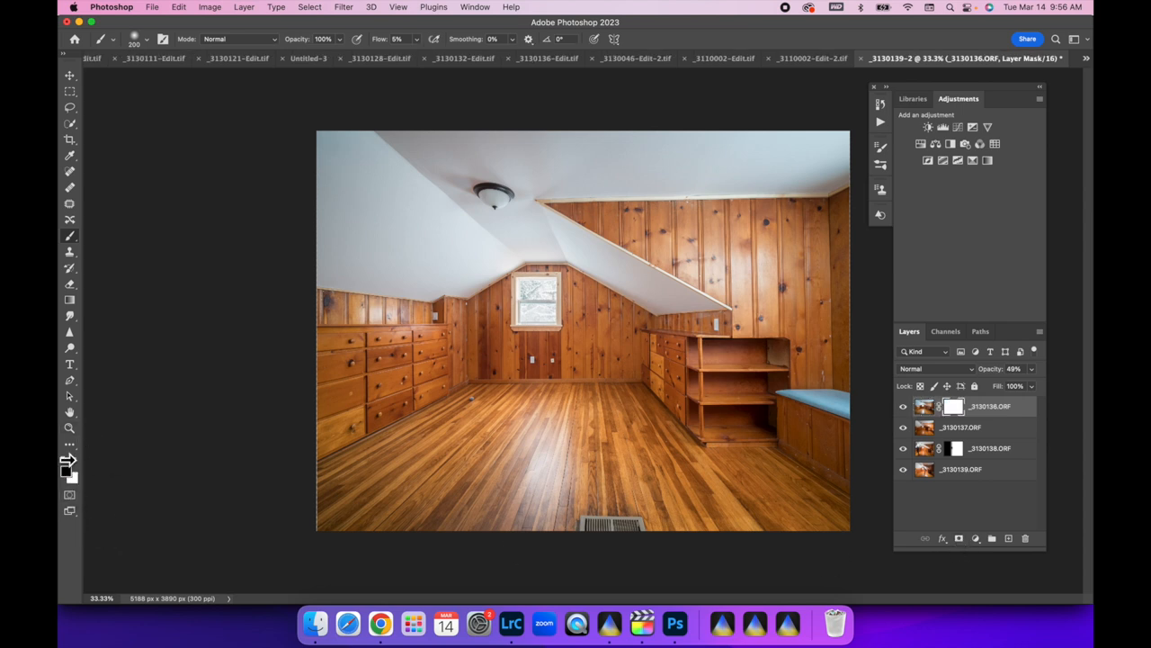
pyautogui.moveTo(544, 286)
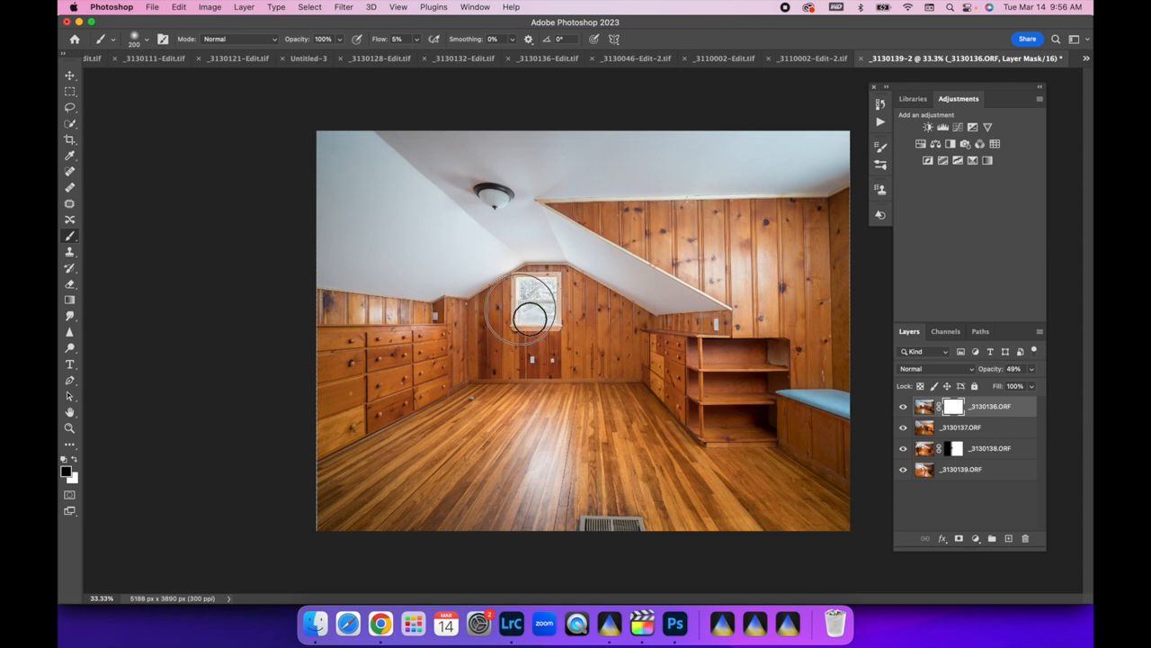
pyautogui.moveTo(554, 309)
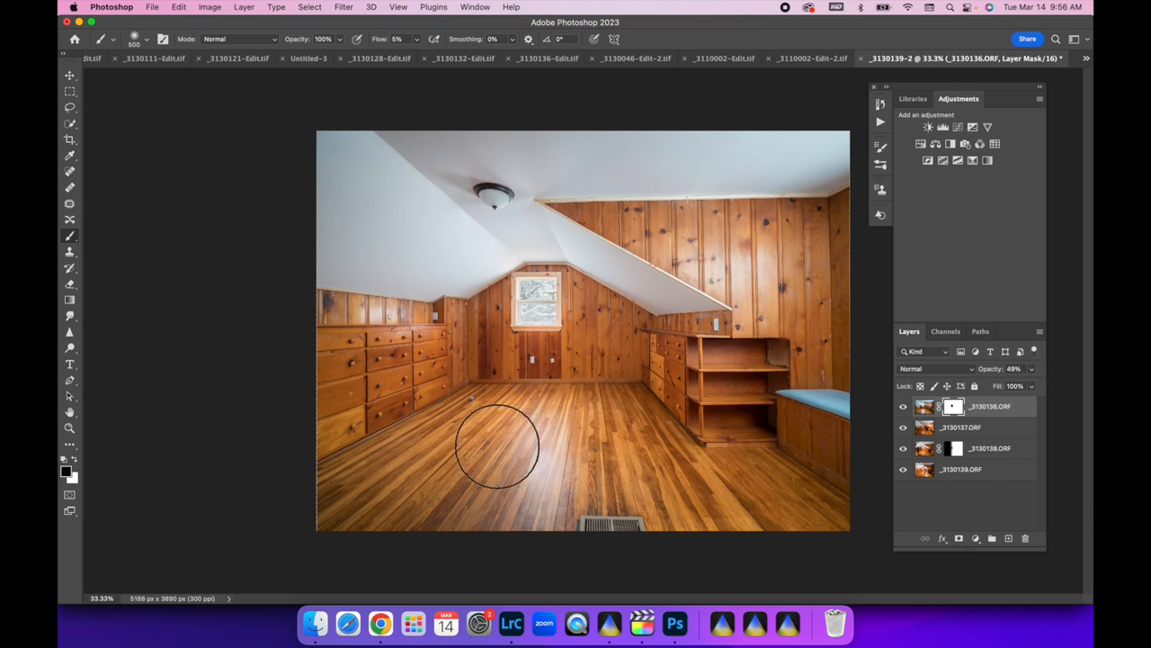
pyautogui.moveTo(508, 475)
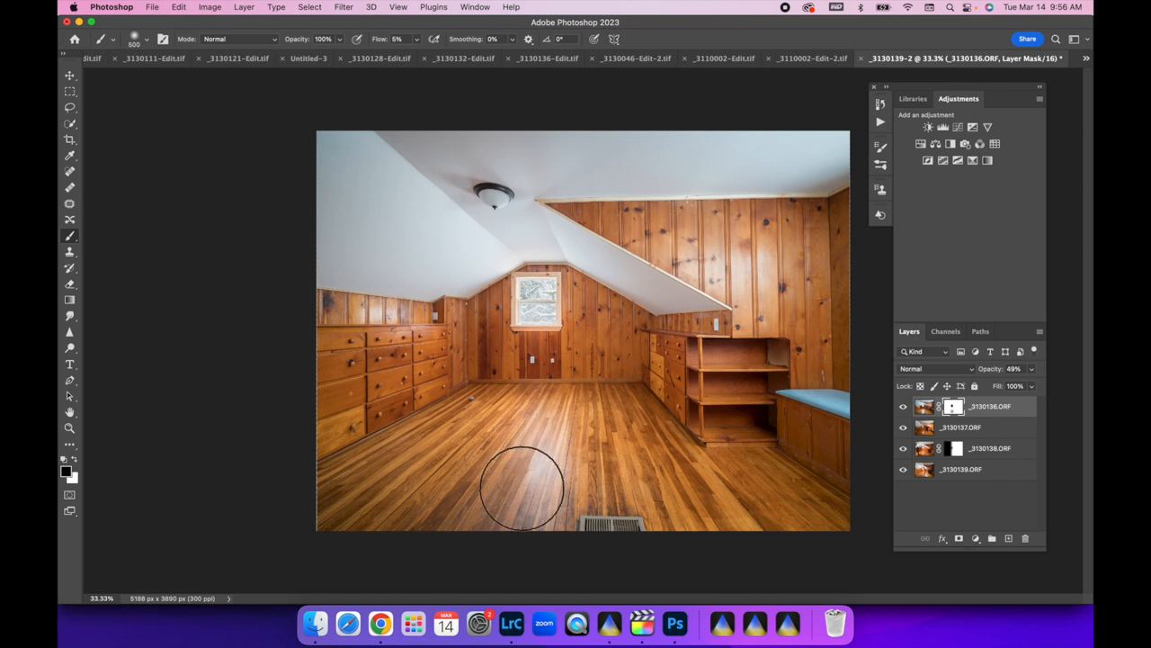
pyautogui.moveTo(525, 443)
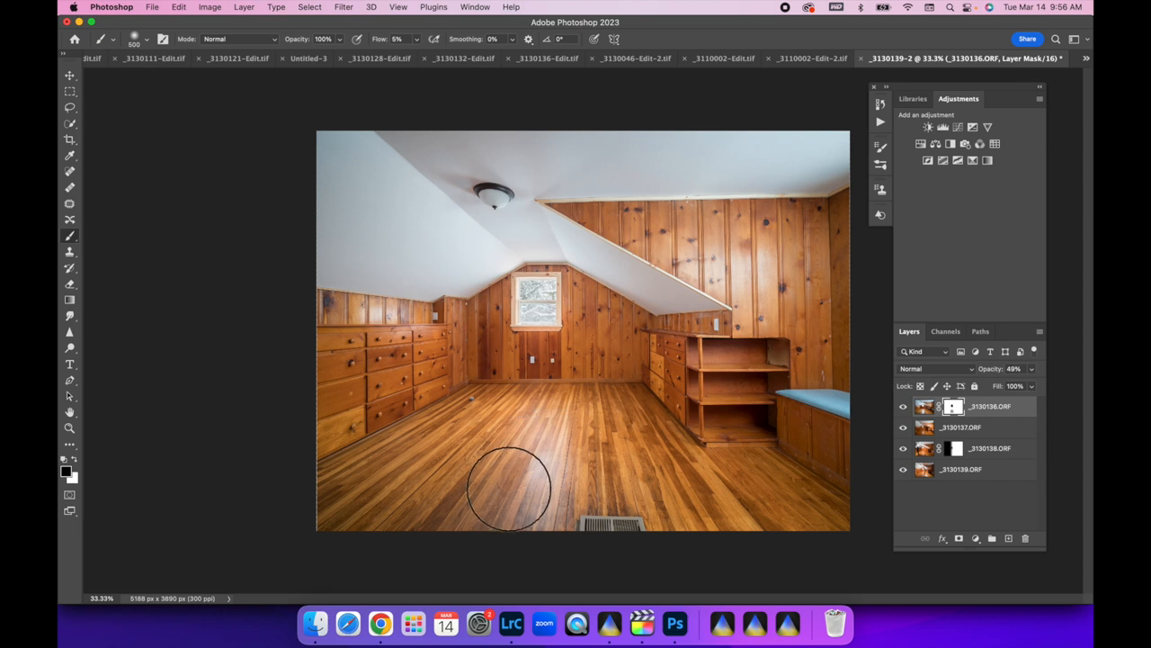
pyautogui.moveTo(561, 438)
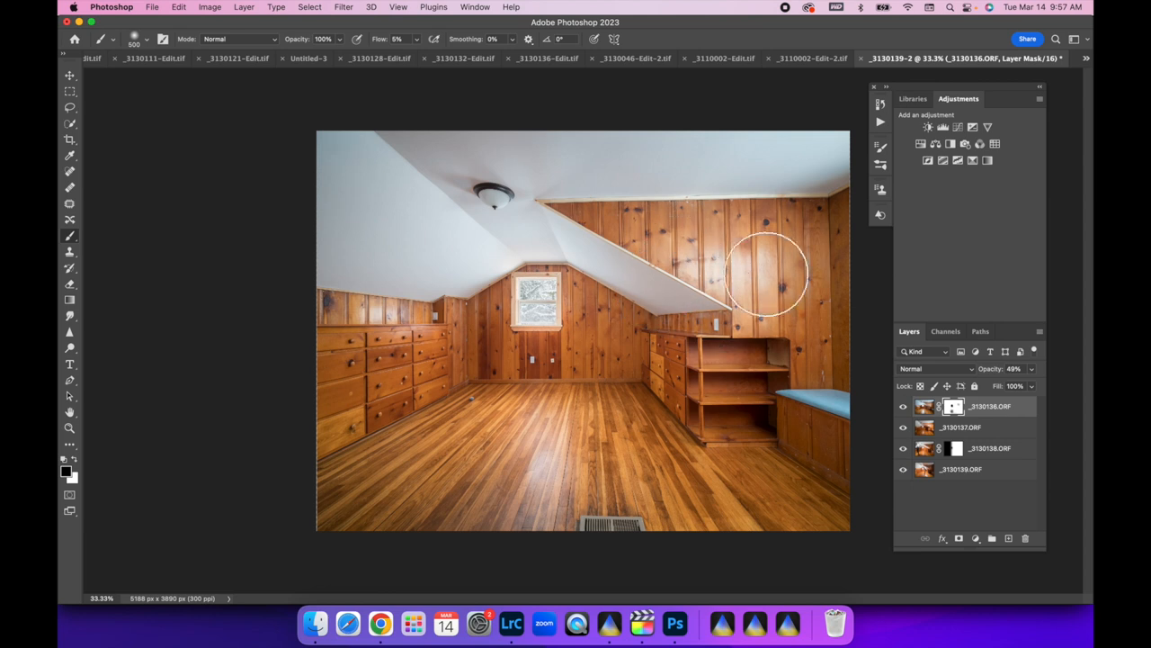
pyautogui.moveTo(752, 272)
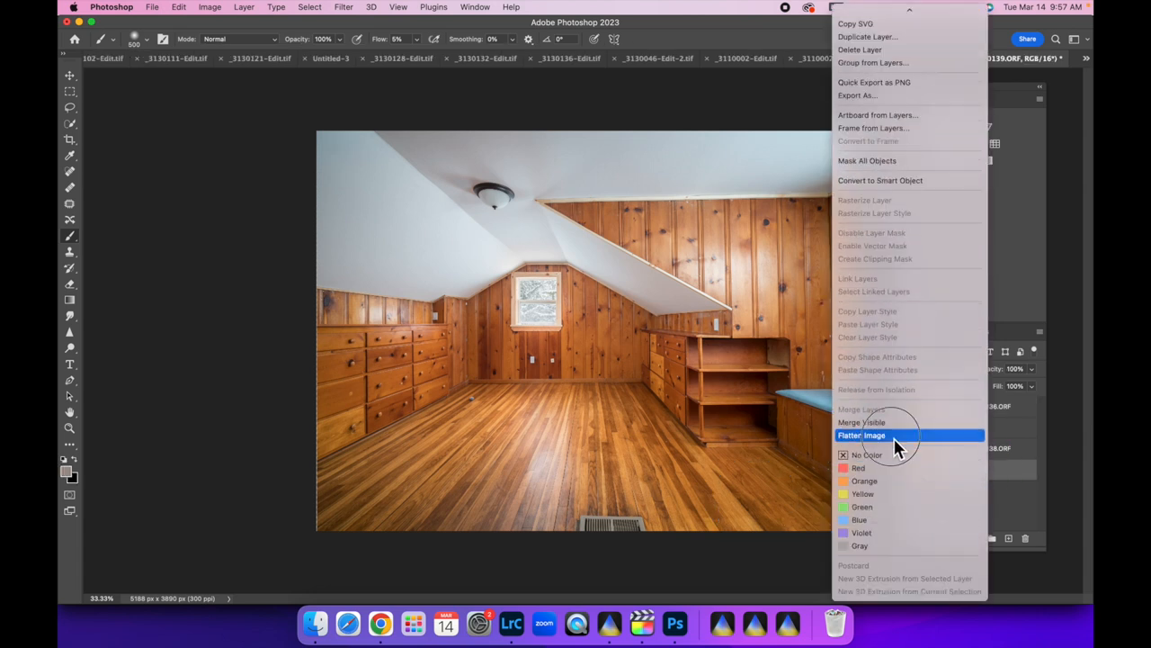
# Step: Flatten all blended exposure layers into a single Background layer
pyautogui.click(860, 435)
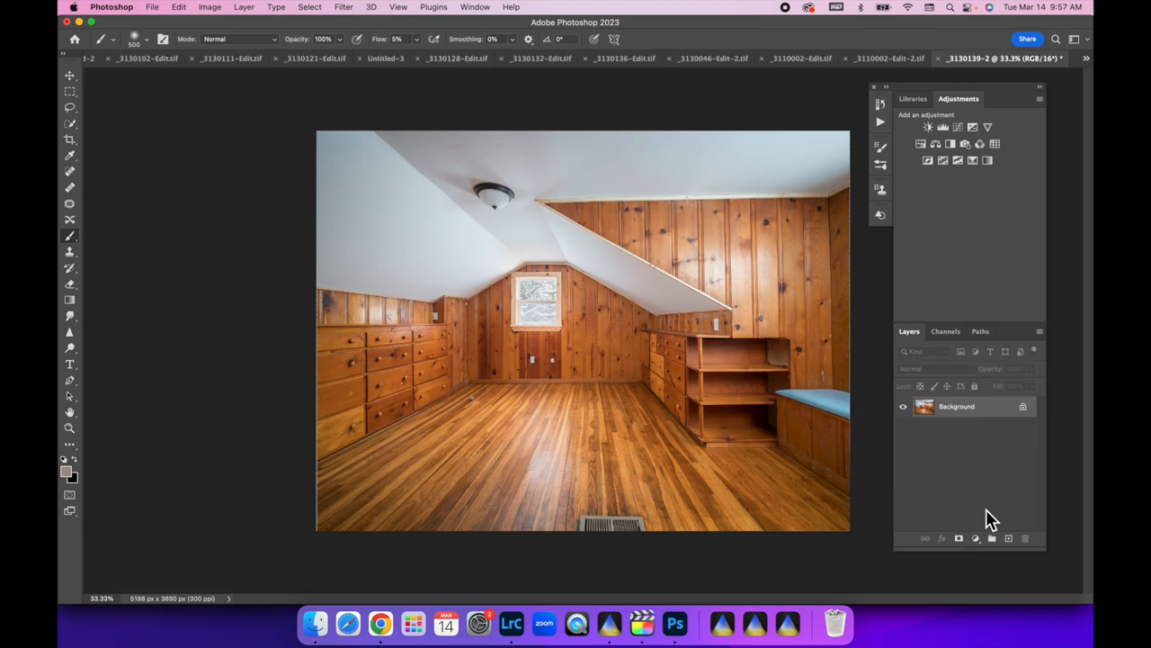
pyautogui.moveTo(753, 309)
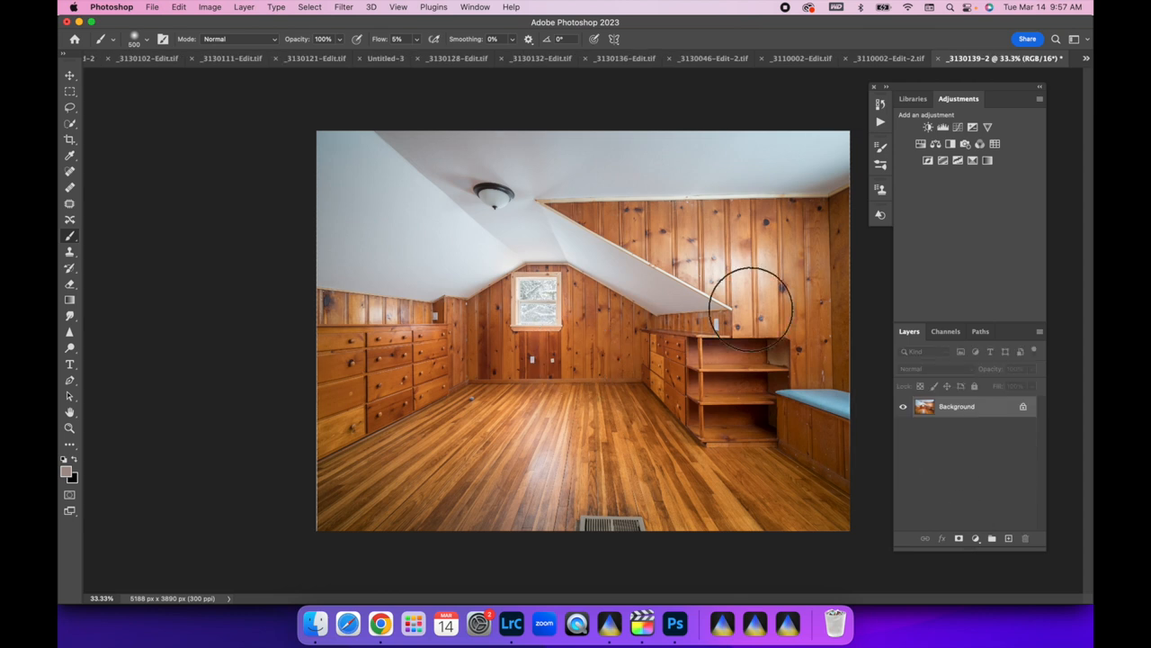
pyautogui.moveTo(554, 405)
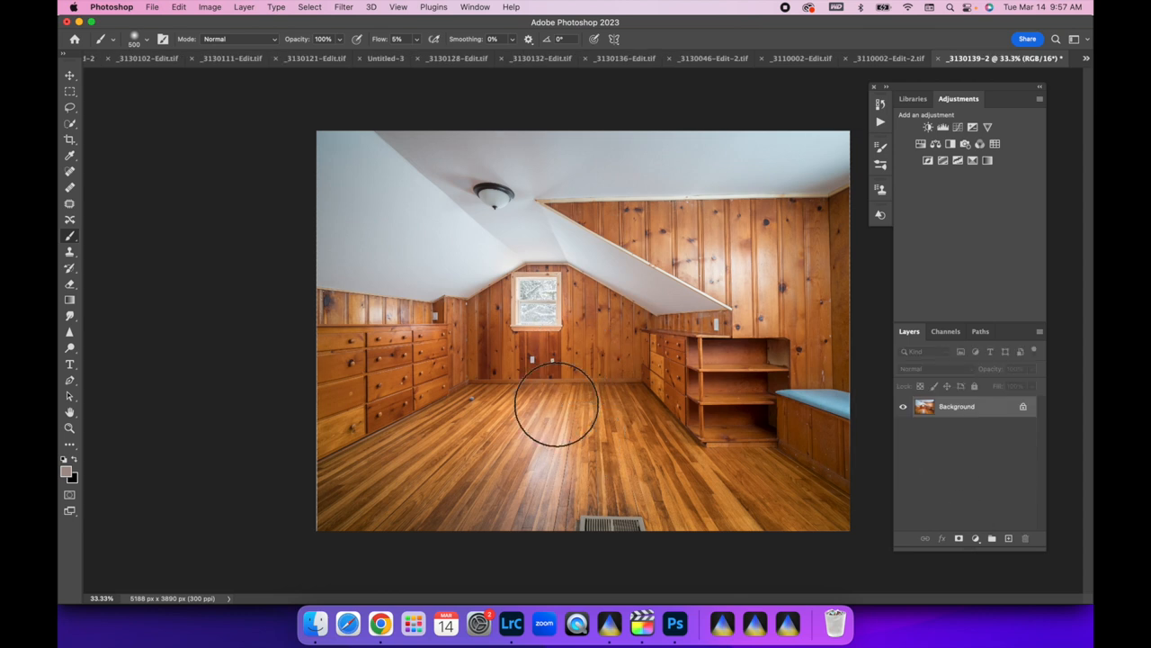
pyautogui.moveTo(907, 518)
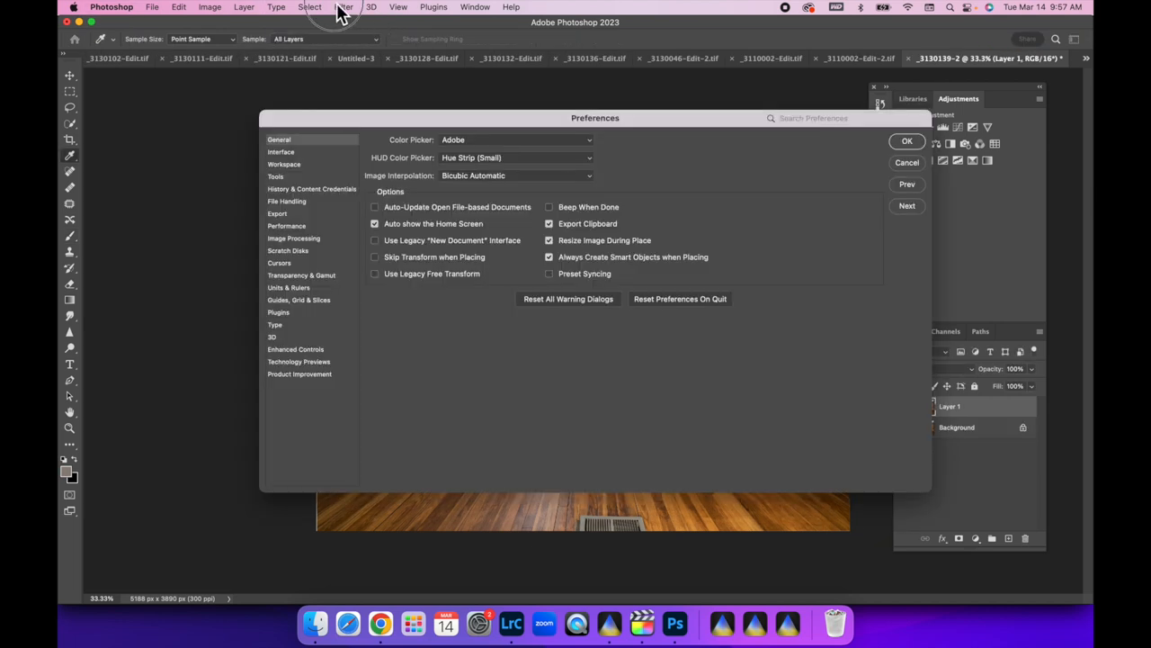
# Step: Apply Filter > Blur > Average to the duplicated layer, making it a flat tan colour
pyautogui.click(345, 7)
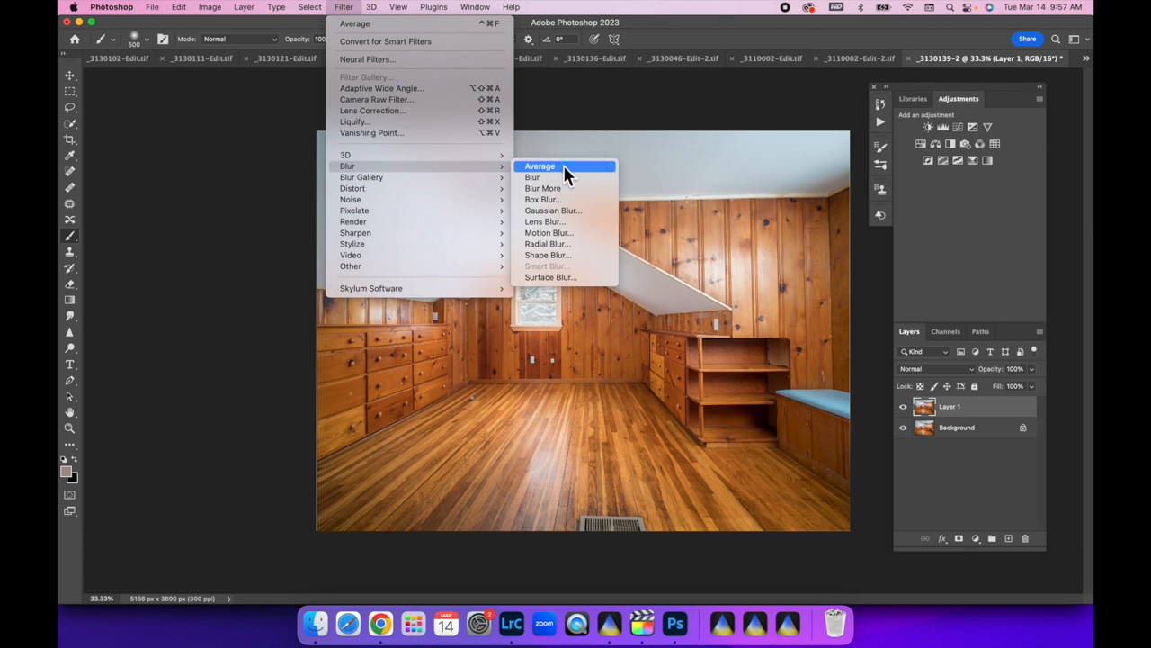
pyautogui.click(540, 165)
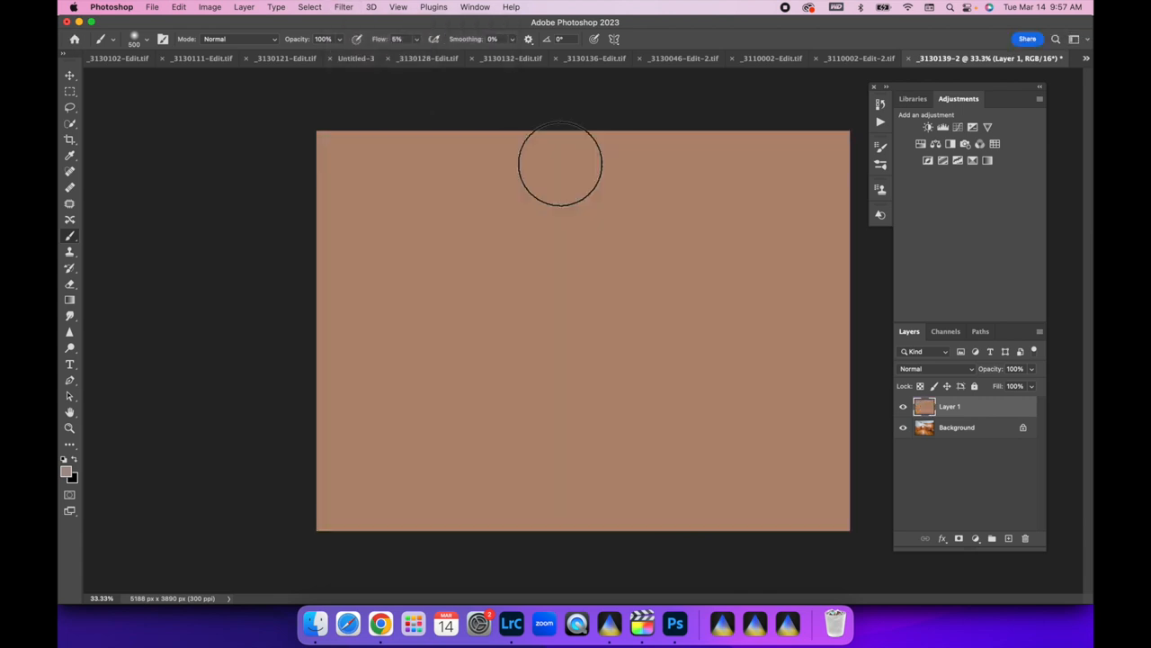
pyautogui.moveTo(989, 540)
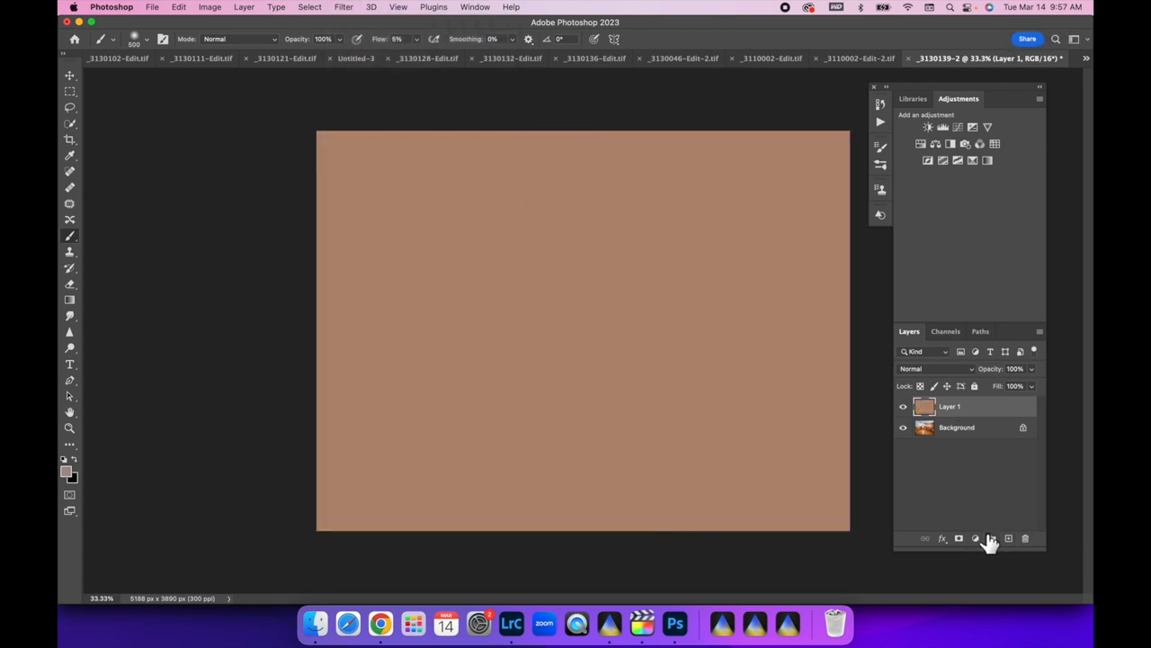
pyautogui.click(975, 538)
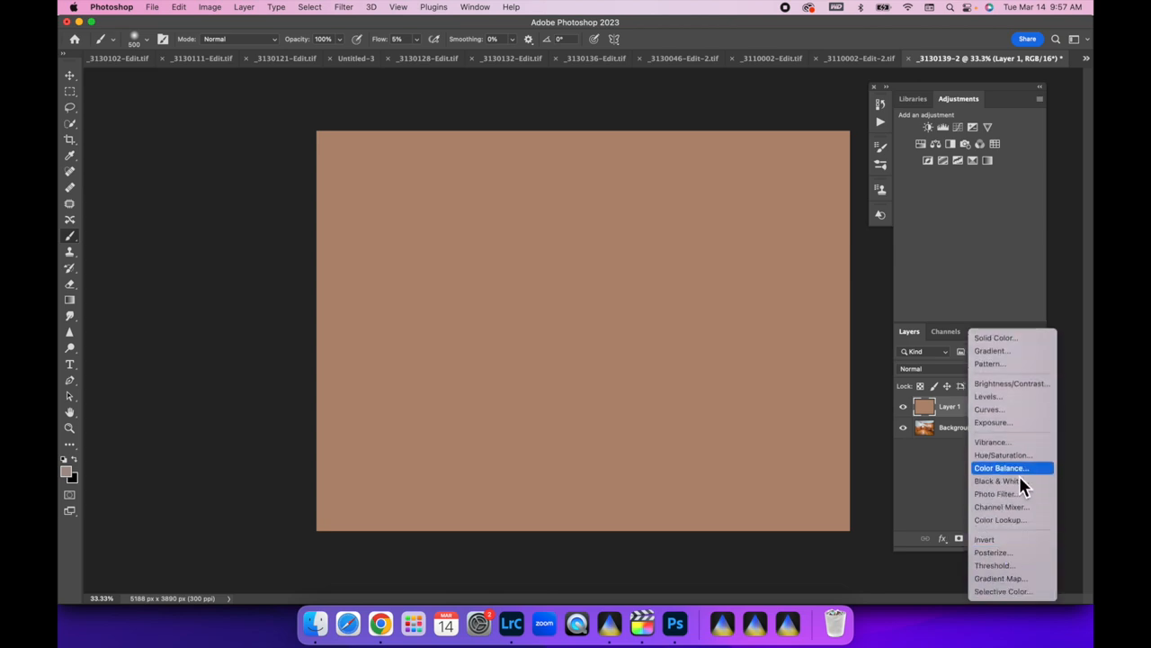
# Step: Add a Curves adjustment layer and sample the averaged tan as neutral grey
pyautogui.click(990, 410)
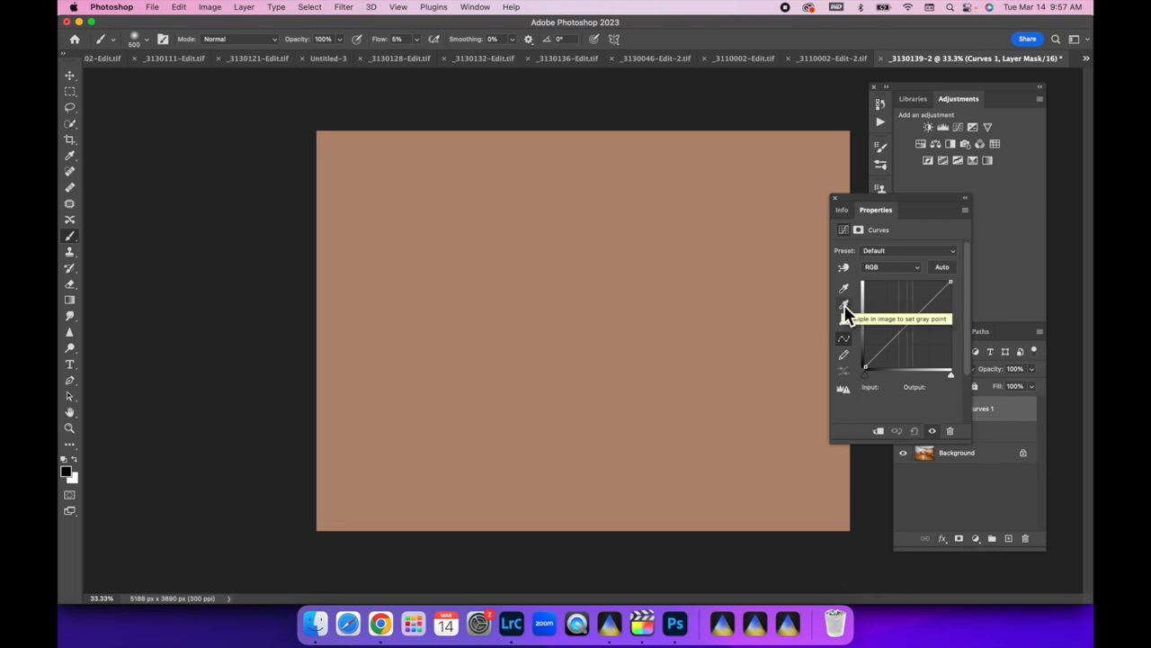
pyautogui.click(843, 304)
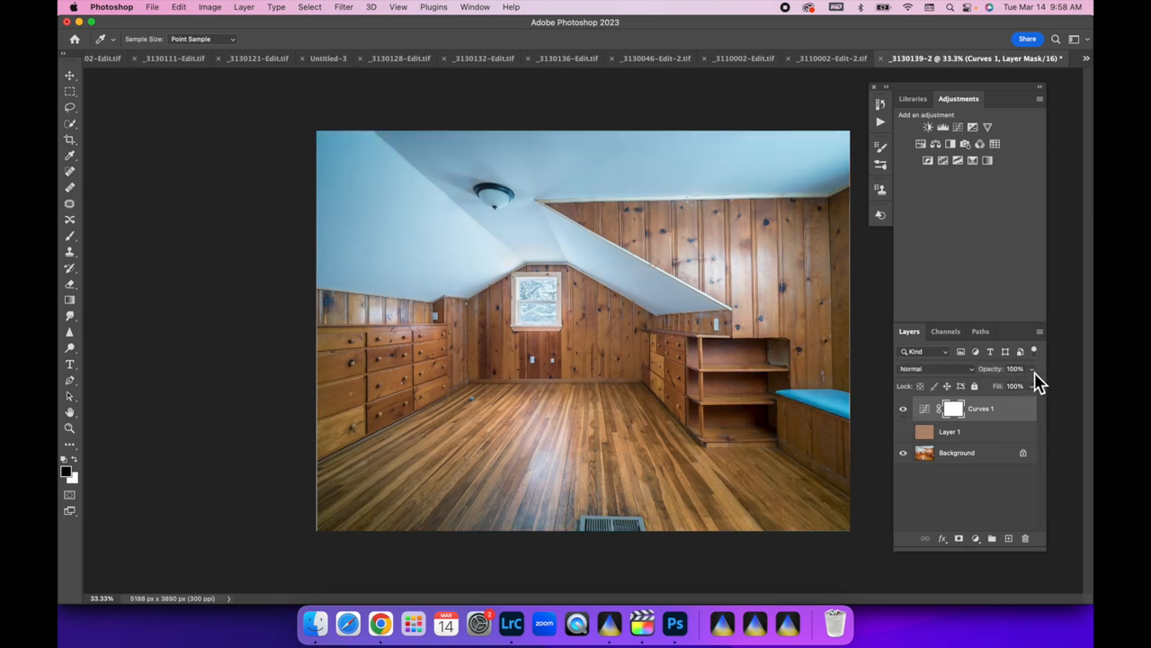
# Step: Reduce the Curves 1 layer's opacity down to about 30%
pyautogui.moveTo(1017, 369); pyautogui.dragTo(1004, 387)
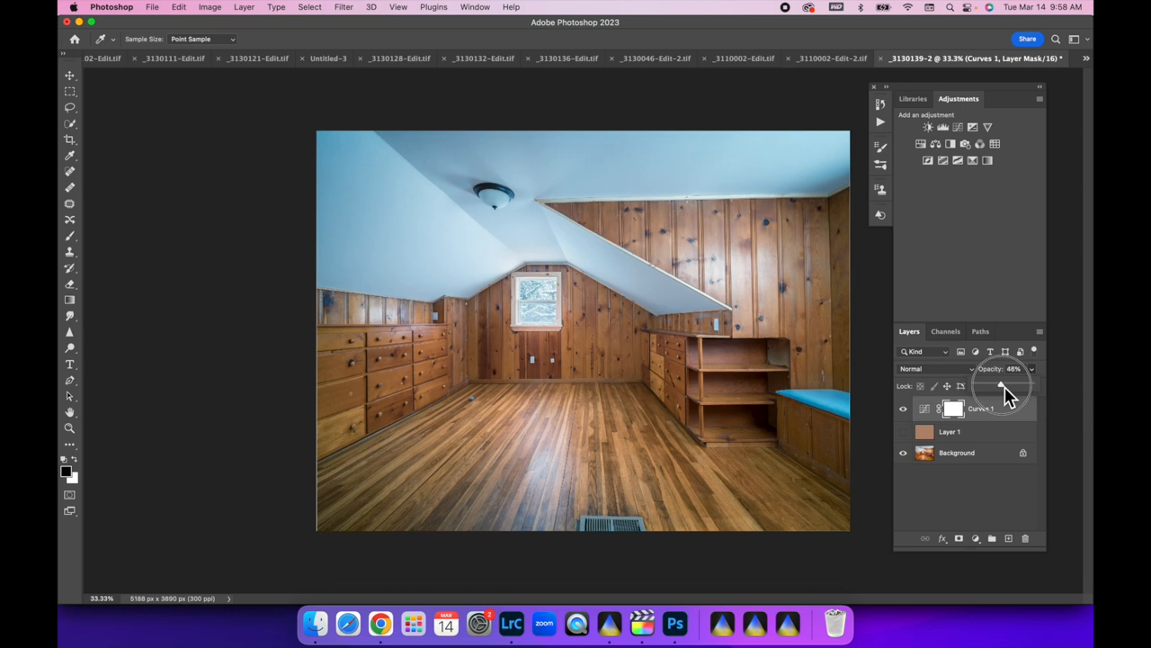
pyautogui.moveTo(1008, 387); pyautogui.dragTo(997, 388)
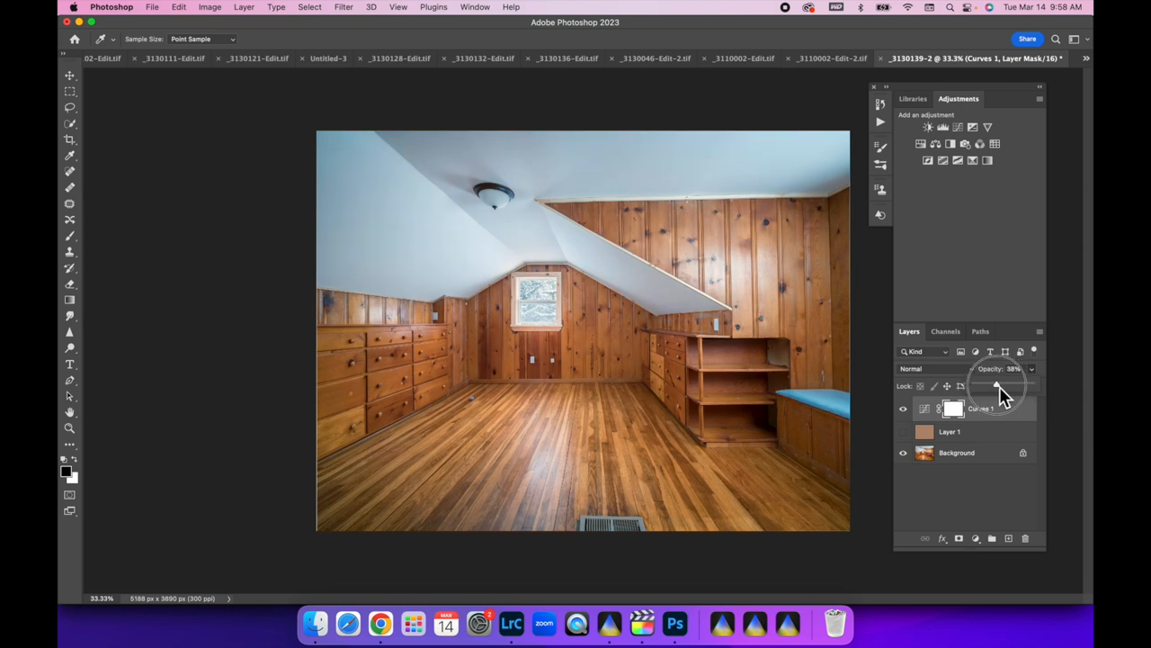
pyautogui.moveTo(996, 385); pyautogui.dragTo(1004, 385)
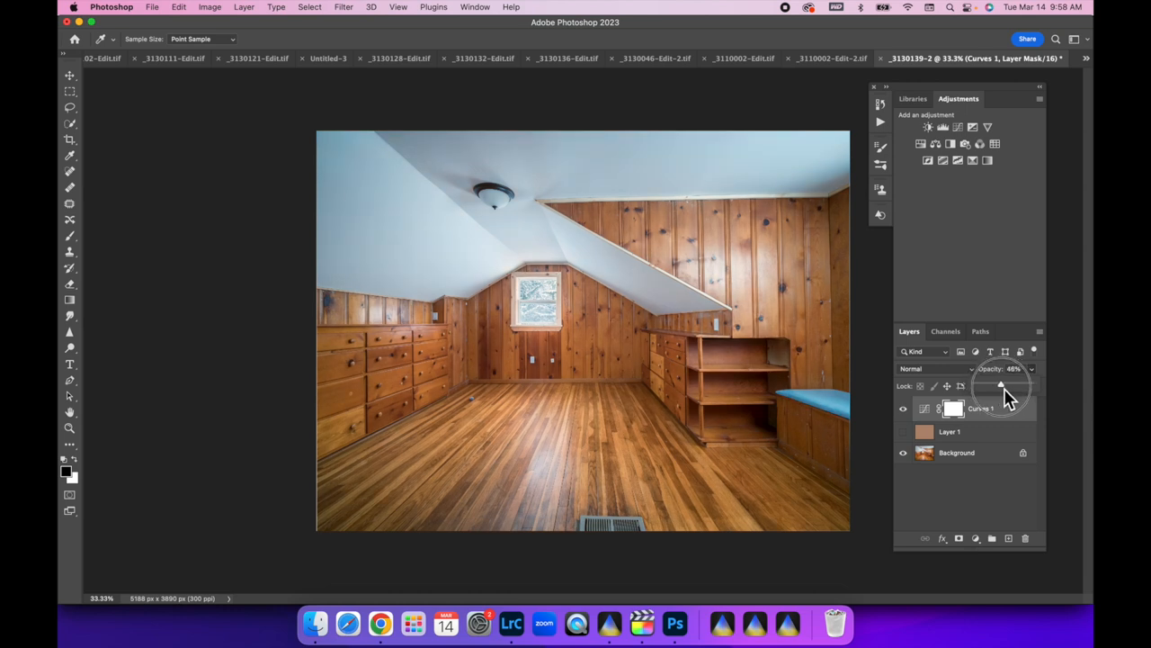
pyautogui.moveTo(1000, 385); pyautogui.dragTo(997, 385)
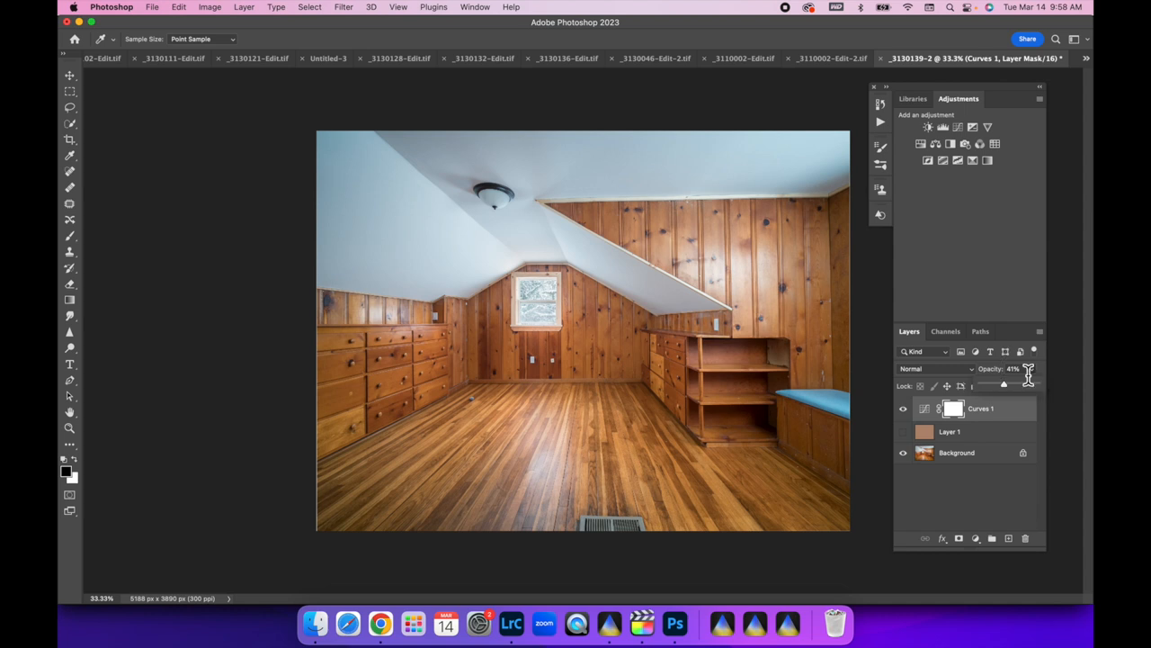
pyautogui.moveTo(1004, 385); pyautogui.dragTo(997, 385)
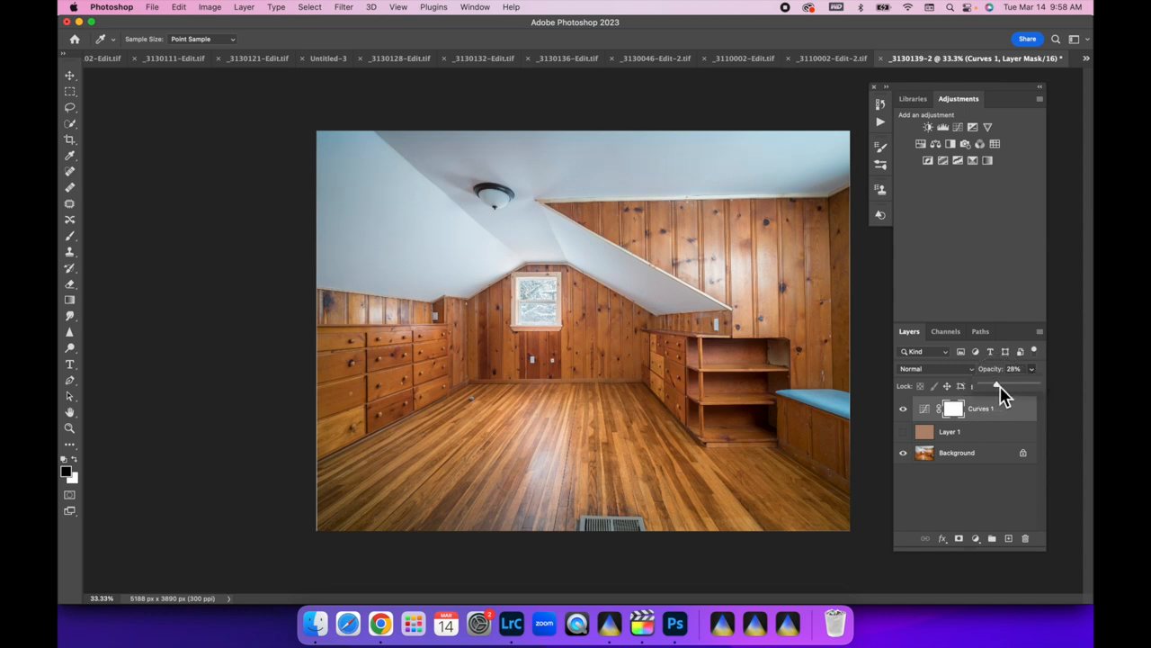
pyautogui.moveTo(997, 385); pyautogui.dragTo(998, 385)
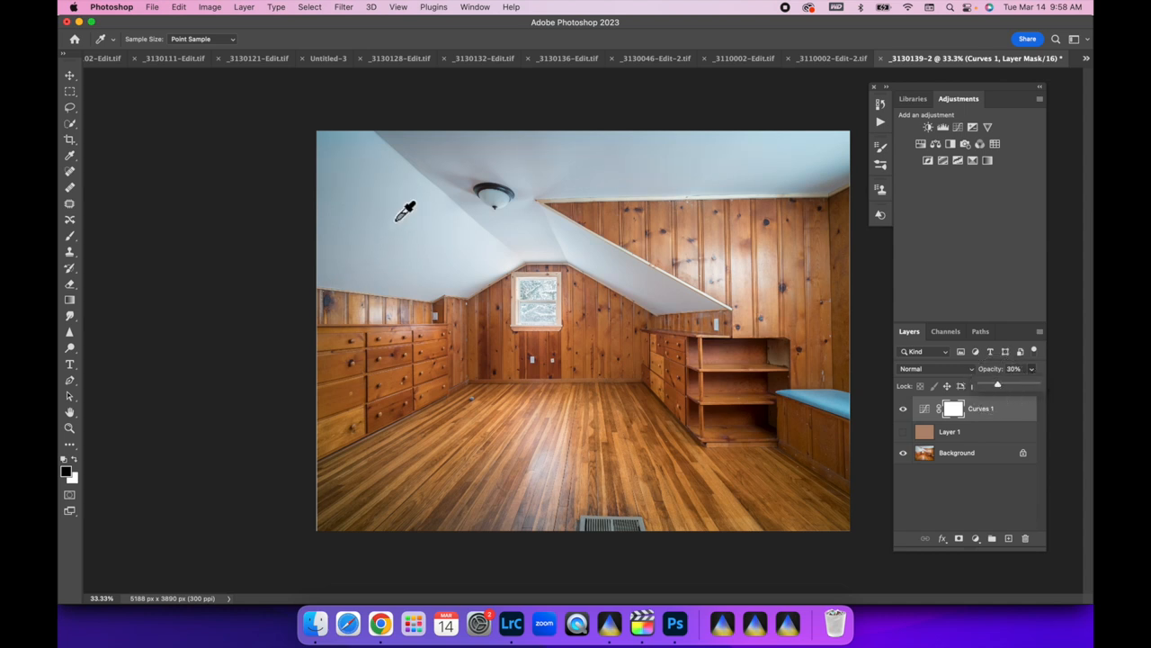
pyautogui.moveTo(341, 160)
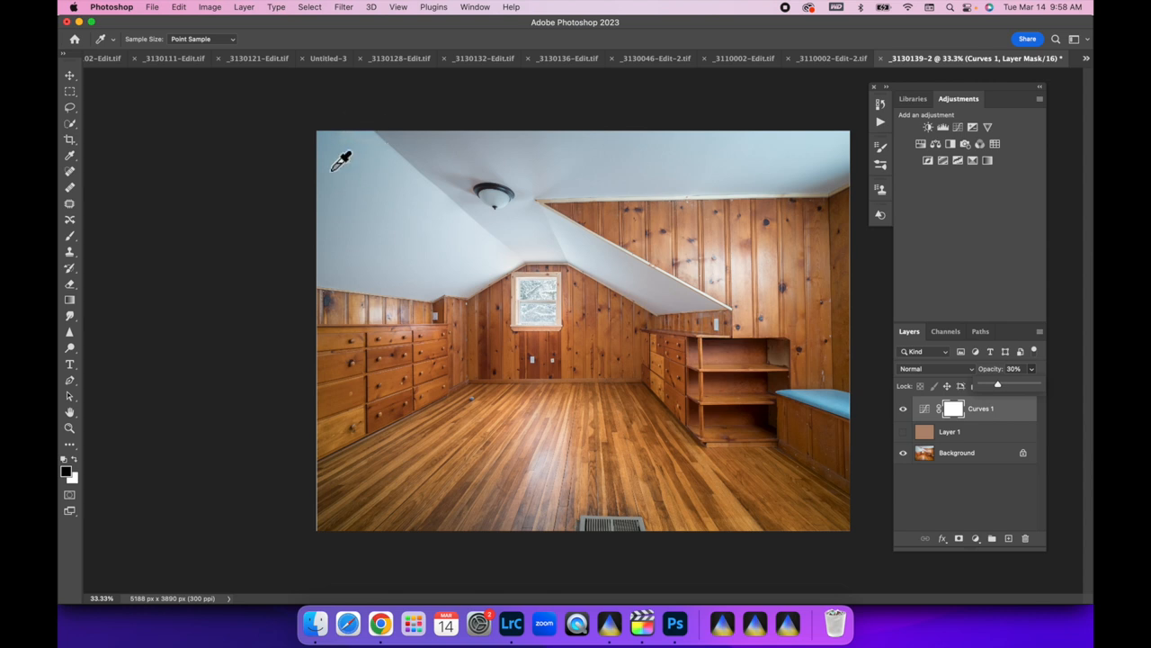
pyautogui.moveTo(813, 395)
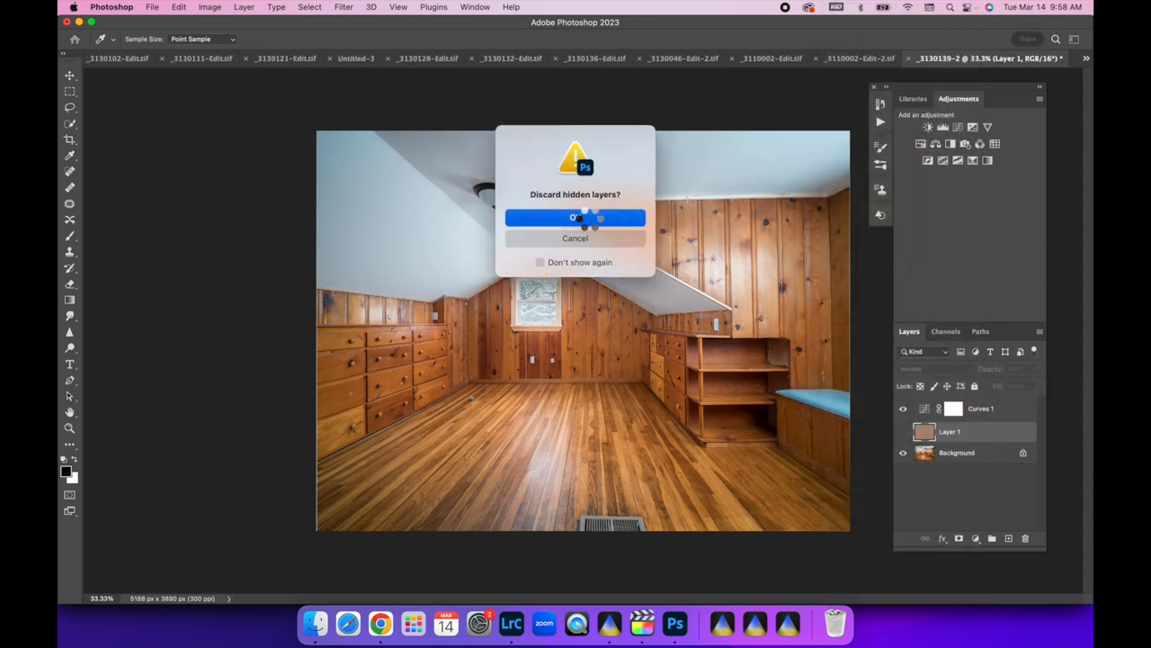
# Step: Confirm discarding hidden layers so the attic composite flattens to one Background layer
pyautogui.click(575, 218)
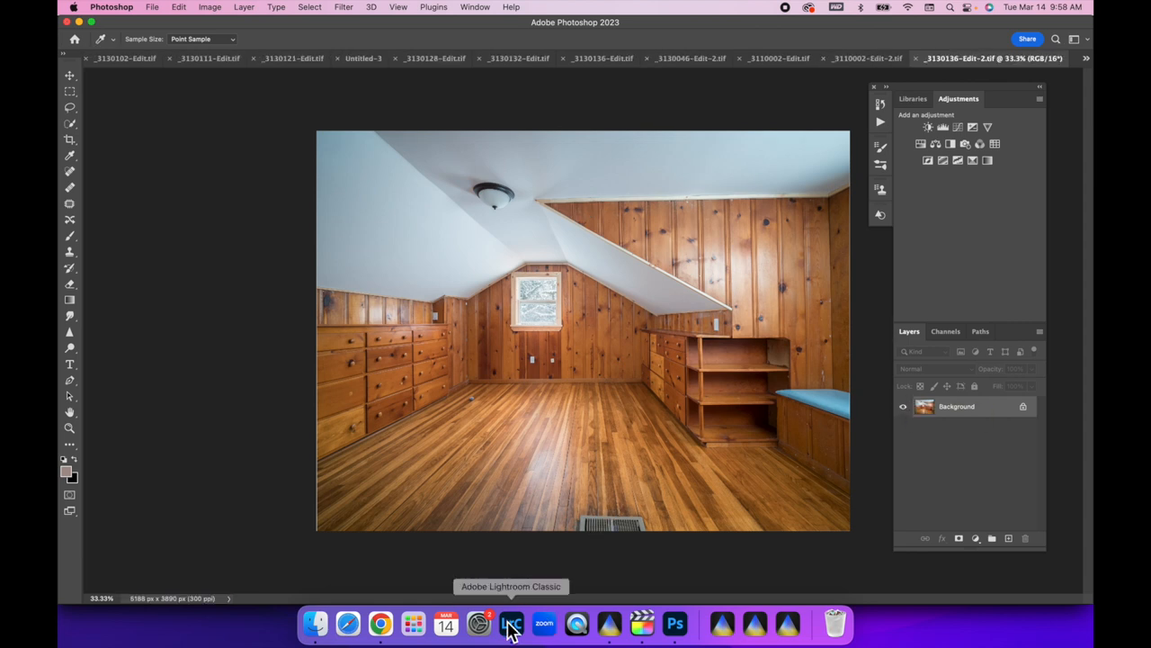
# Step: Switch to Lightroom Classic where the merged _3130136-Edit-2.tif opens in Develop
pyautogui.click(511, 623)
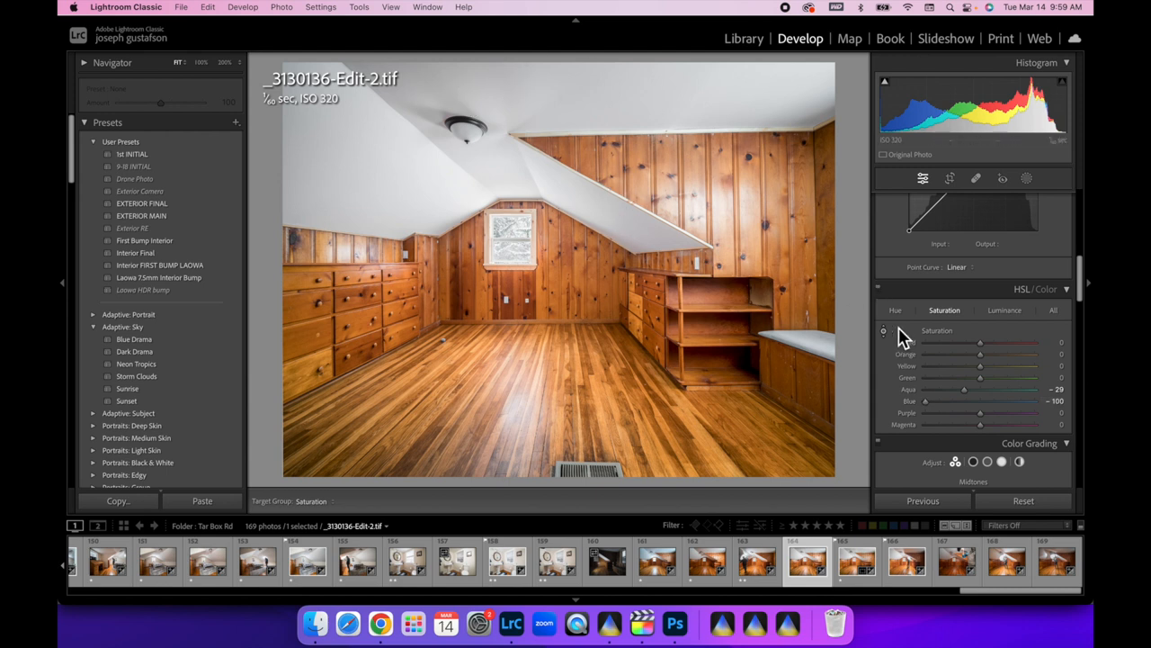
pyautogui.moveTo(893, 342)
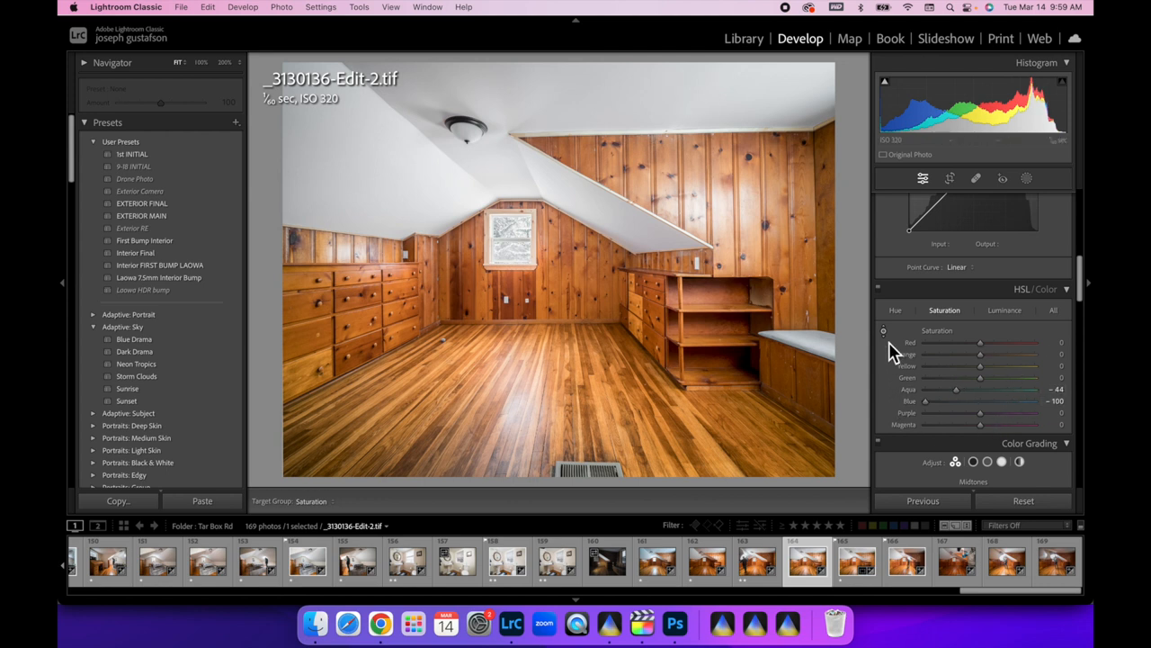
pyautogui.moveTo(882, 302)
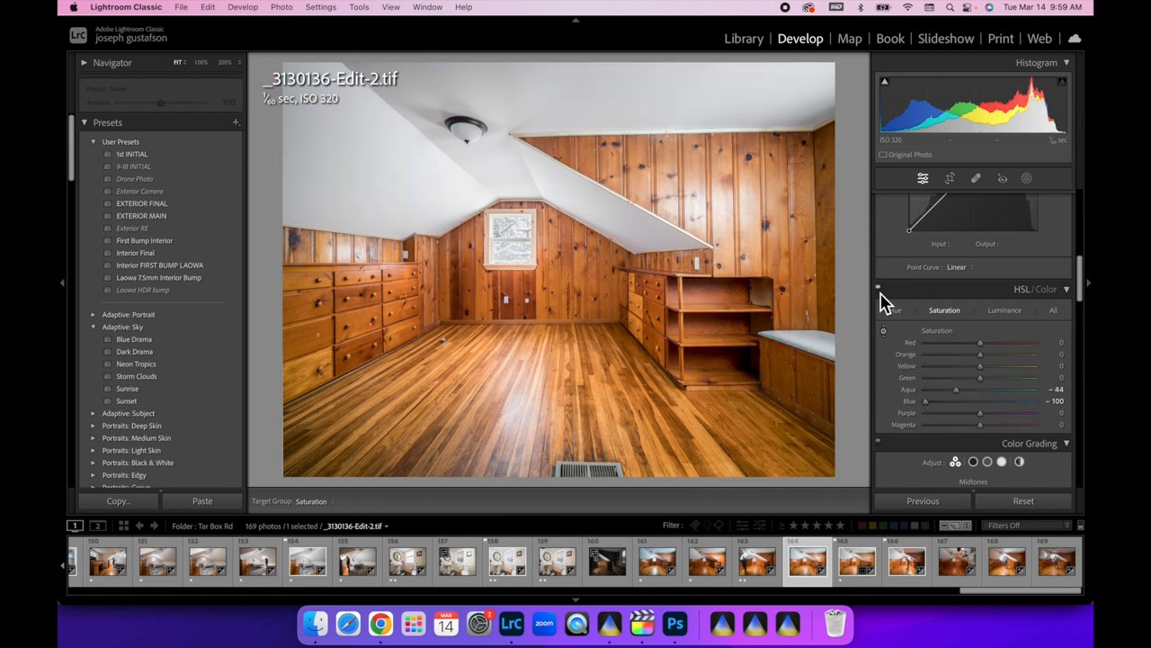
pyautogui.moveTo(914, 327)
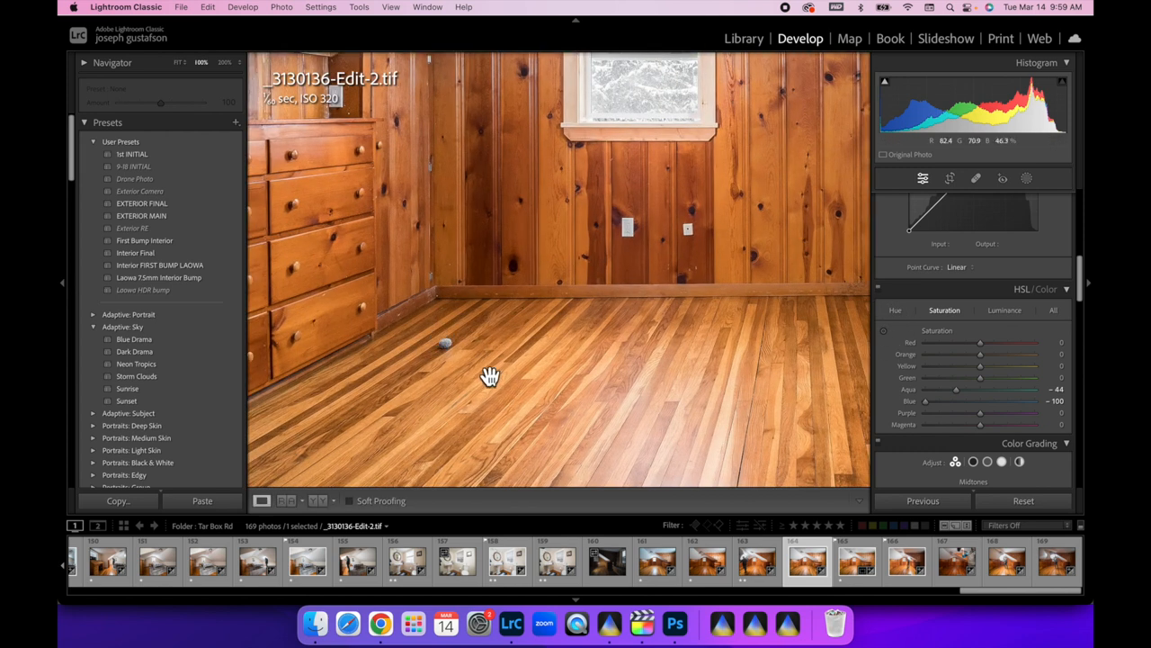
pyautogui.moveTo(986, 199)
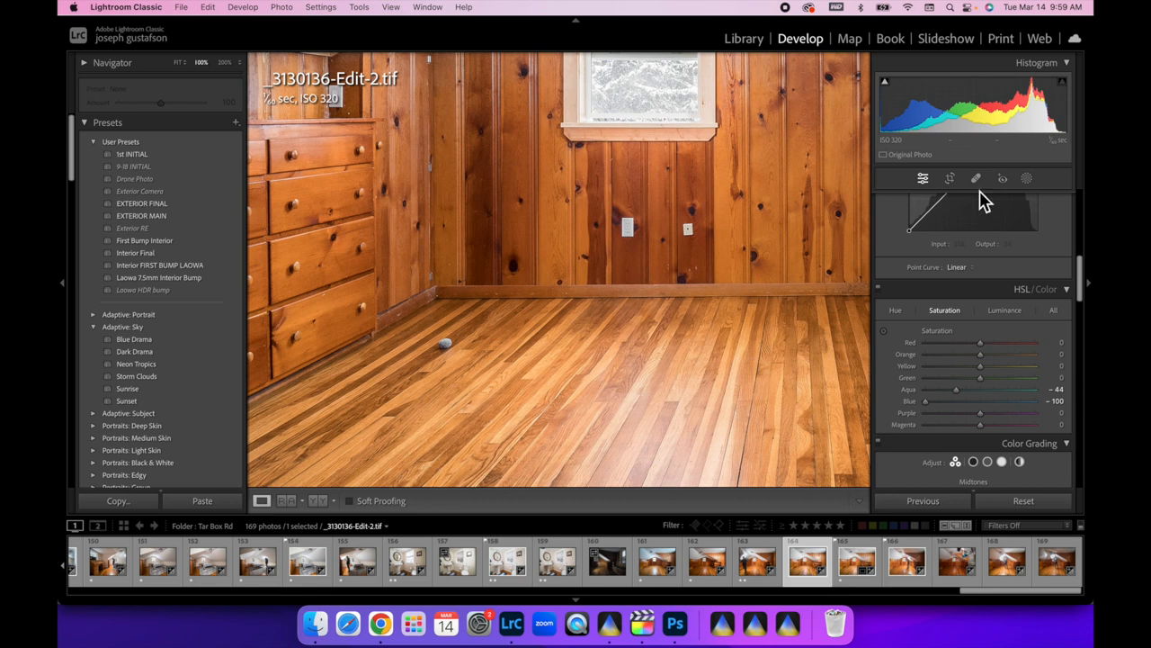
pyautogui.moveTo(428, 340)
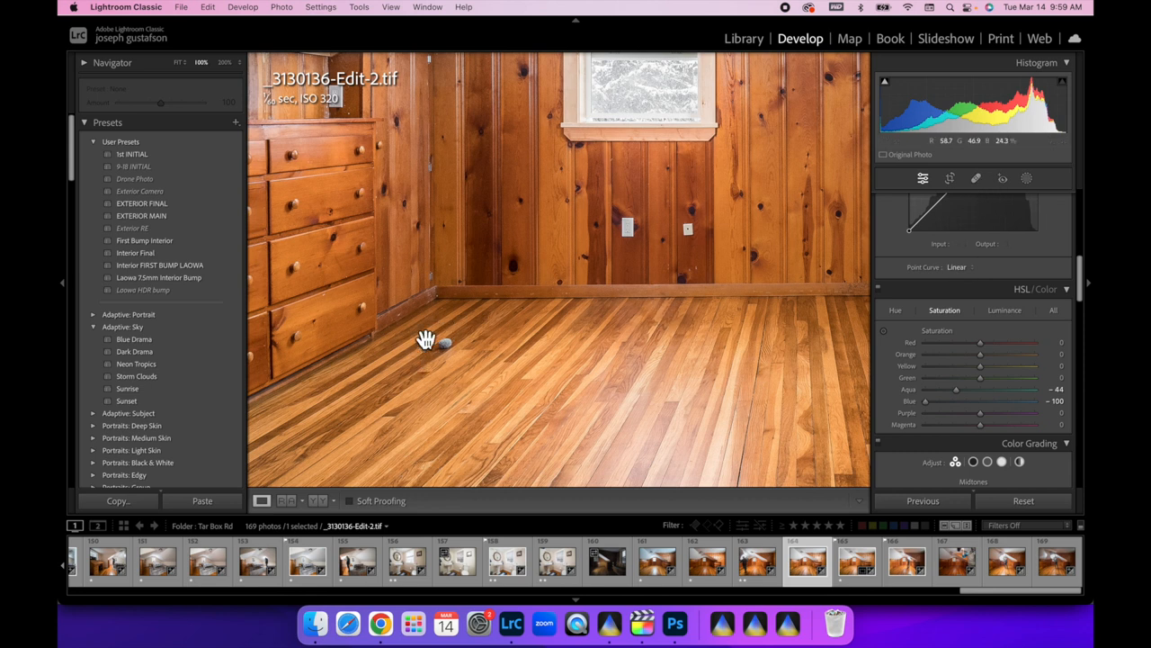
# Step: Heal the dark floor spot near the left drawers with Spot Removal, then return to basic adjustments
pyautogui.click(976, 178)
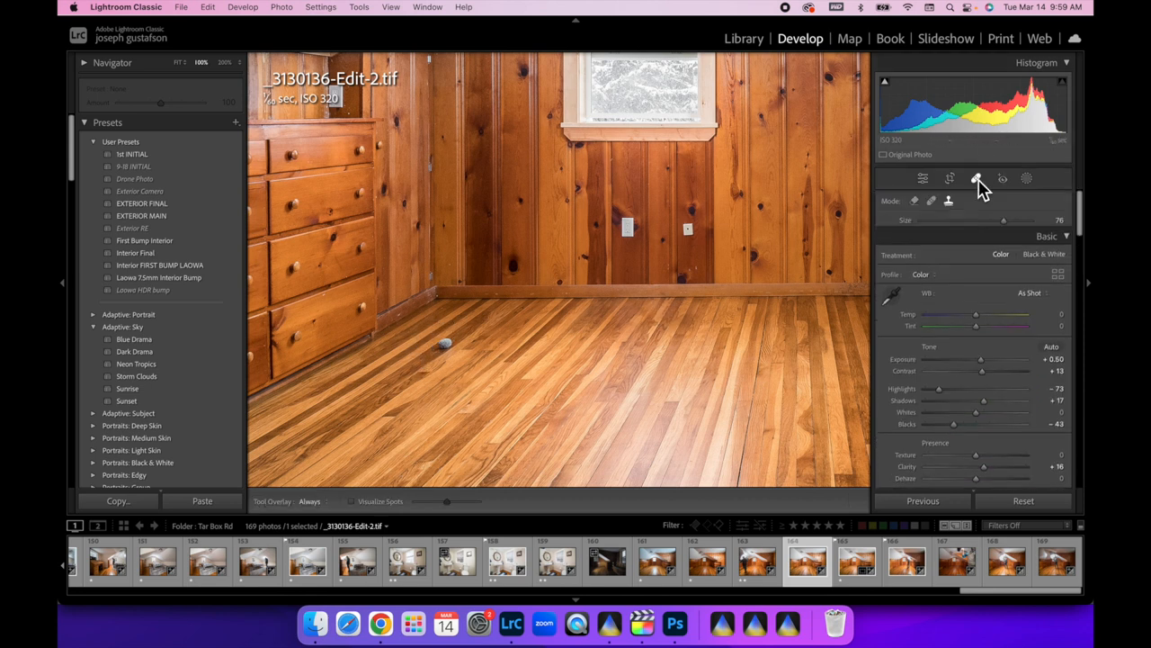
pyautogui.click(977, 178)
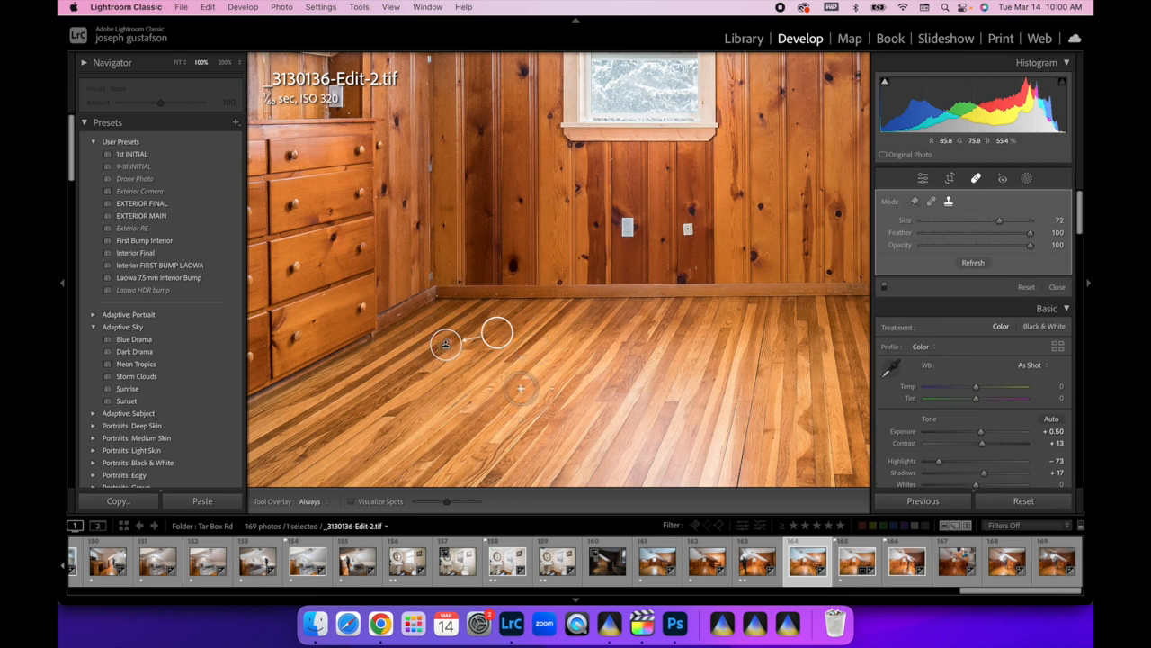
pyautogui.moveTo(497, 333)
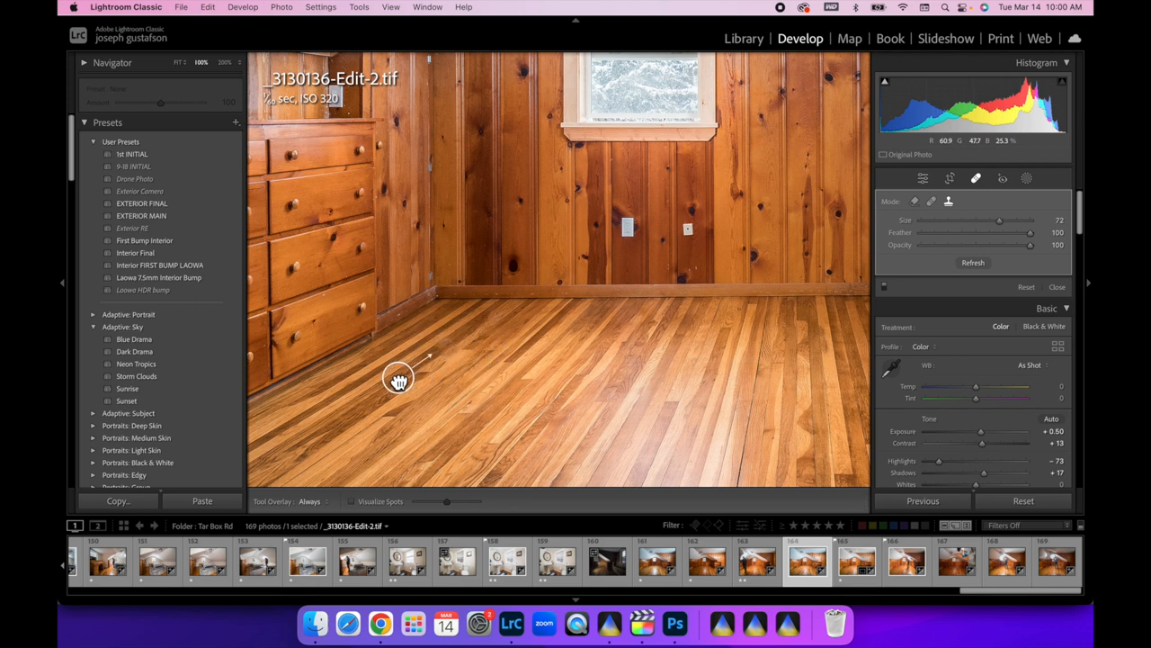
pyautogui.moveTo(399, 377)
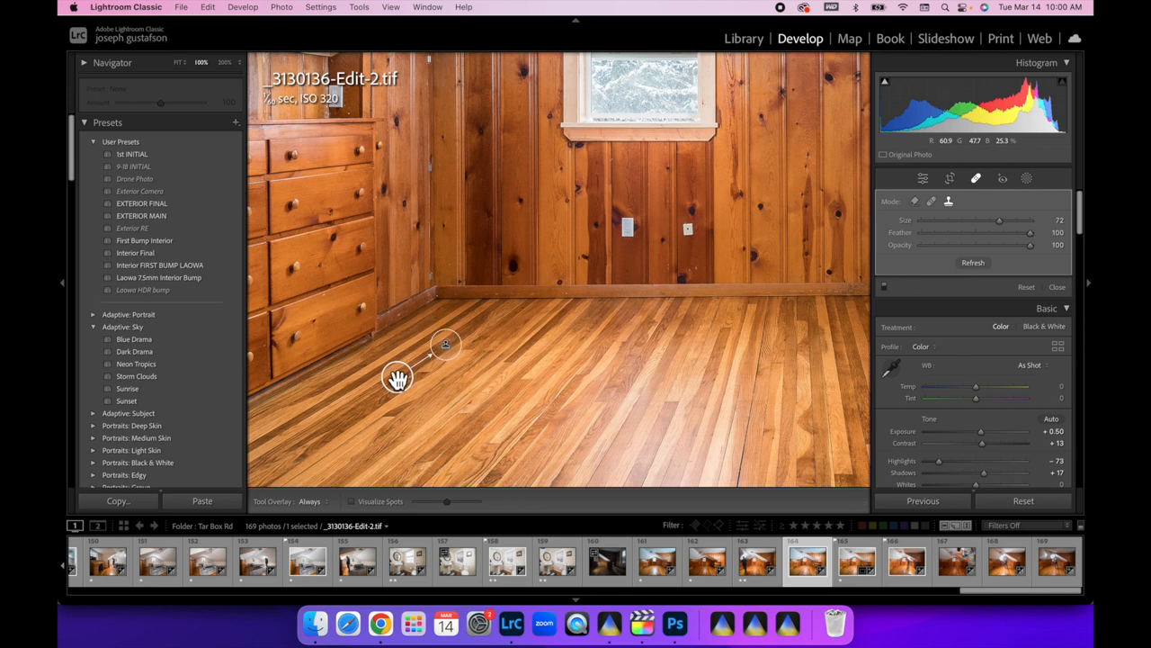
pyautogui.click(921, 178)
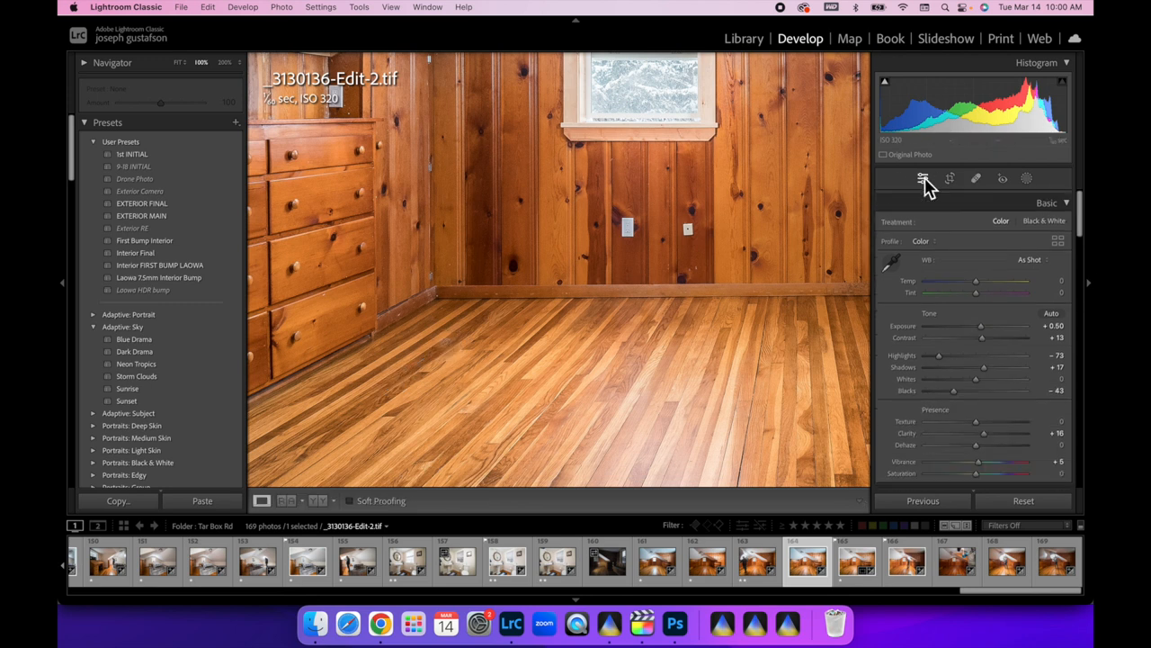
pyautogui.click(756, 562)
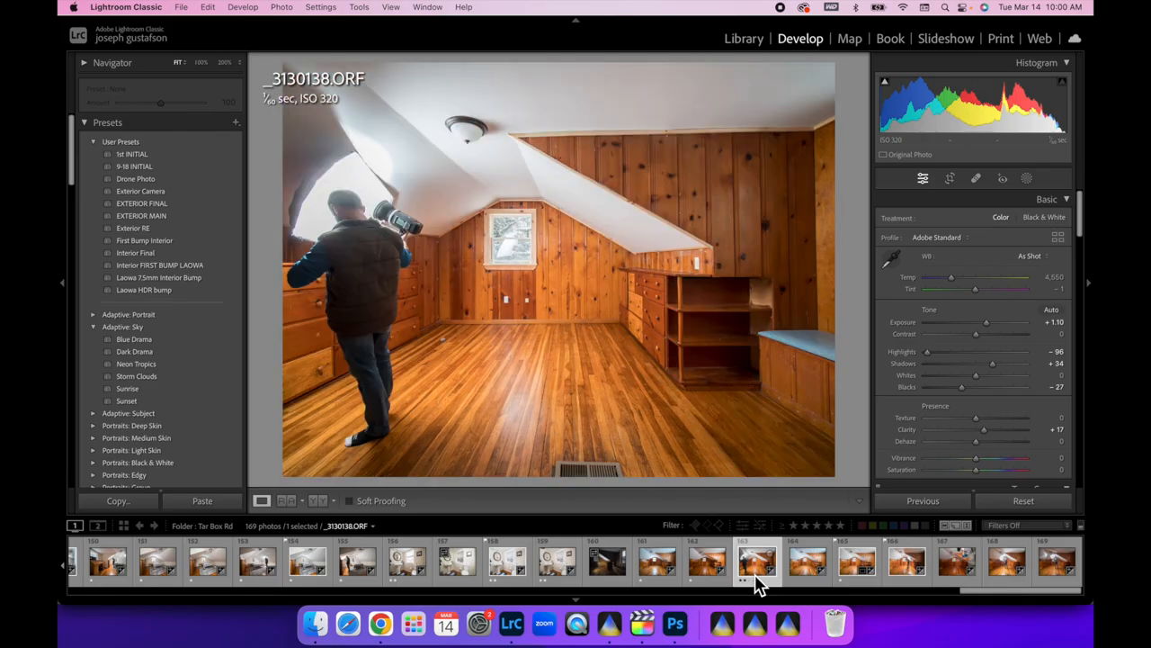
pyautogui.moveTo(496, 421)
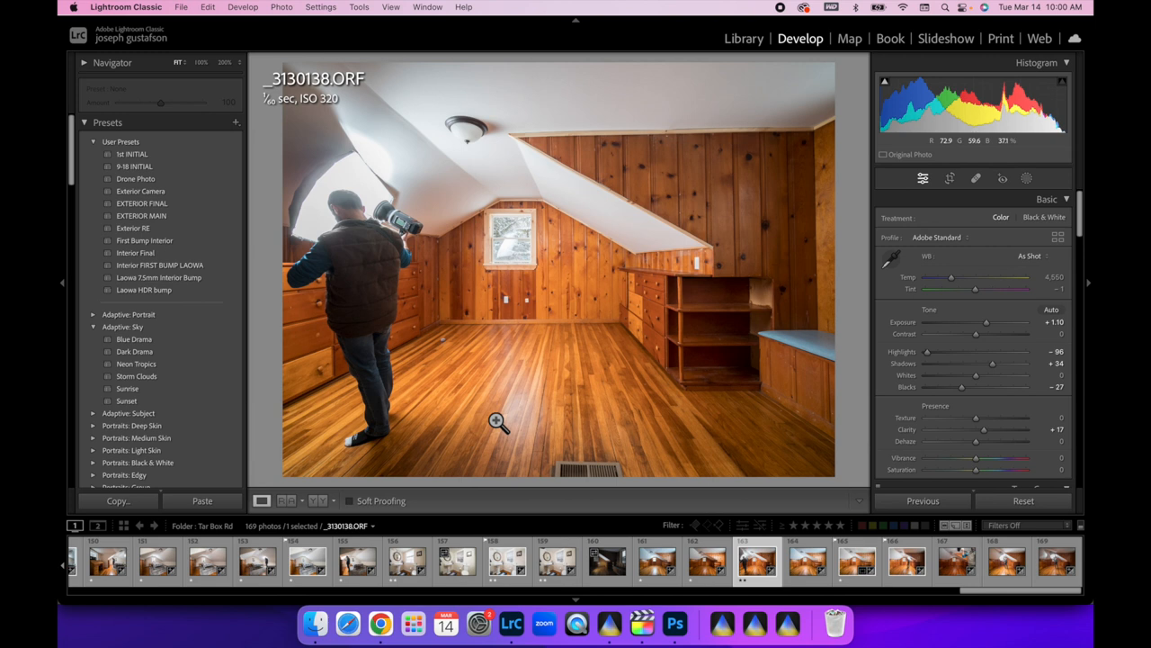
pyautogui.moveTo(496, 429)
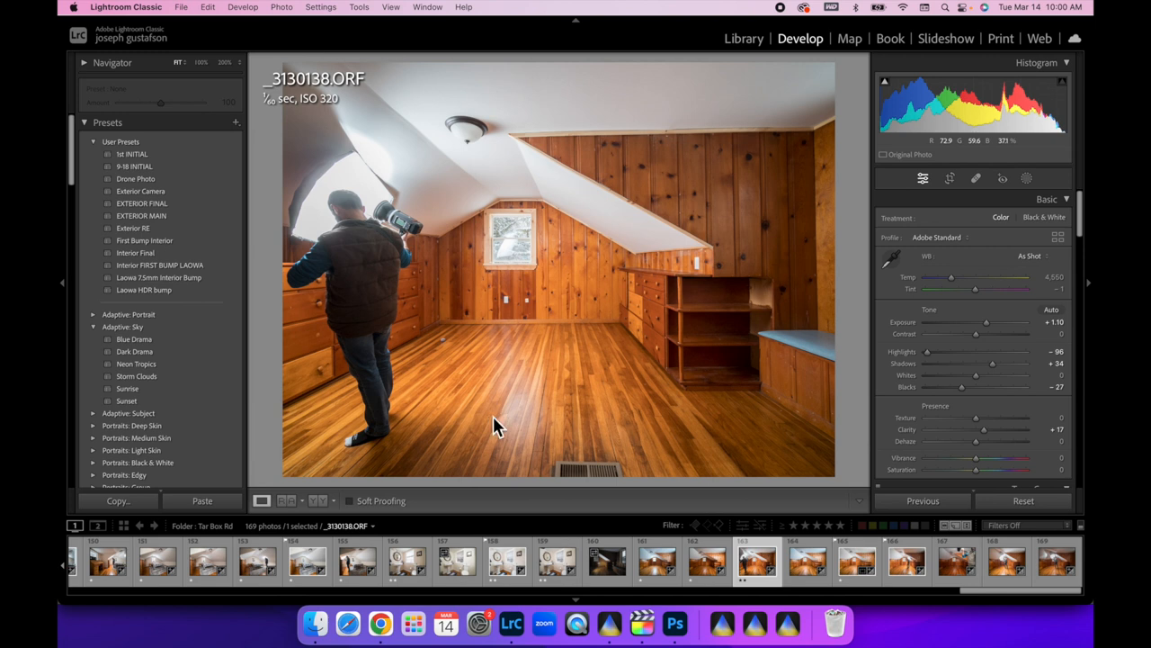